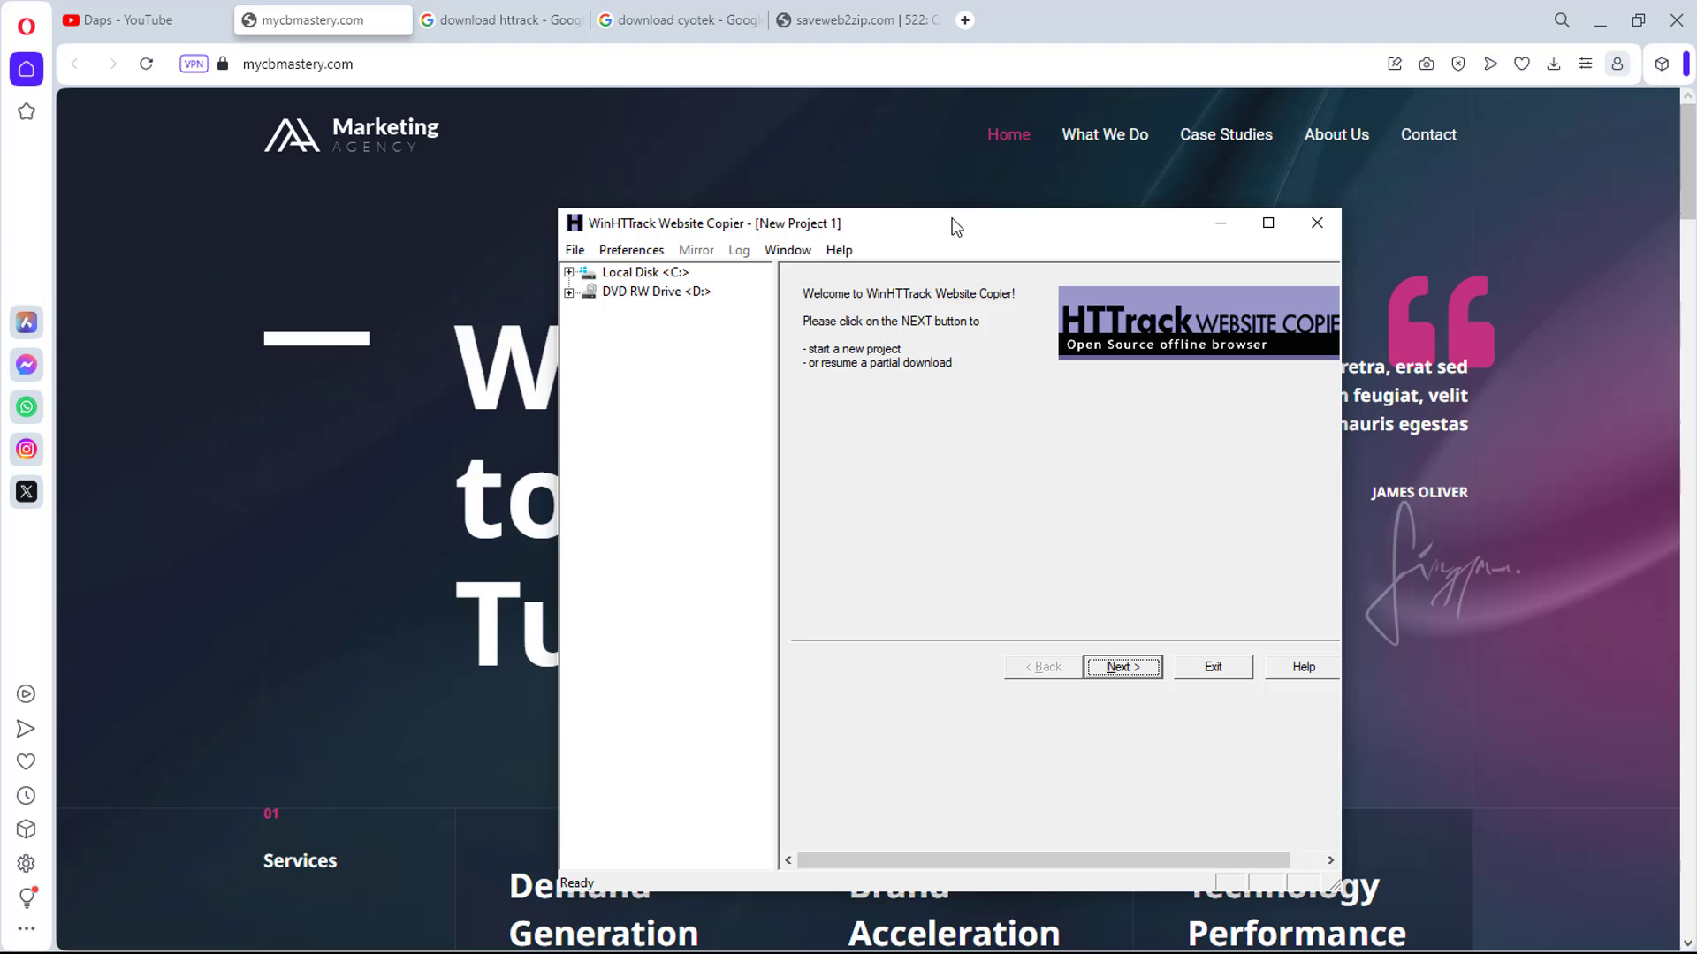
Open the 'Download HTTrack Website Copier 3.49-2' page from the Google results
left_click(499, 20)
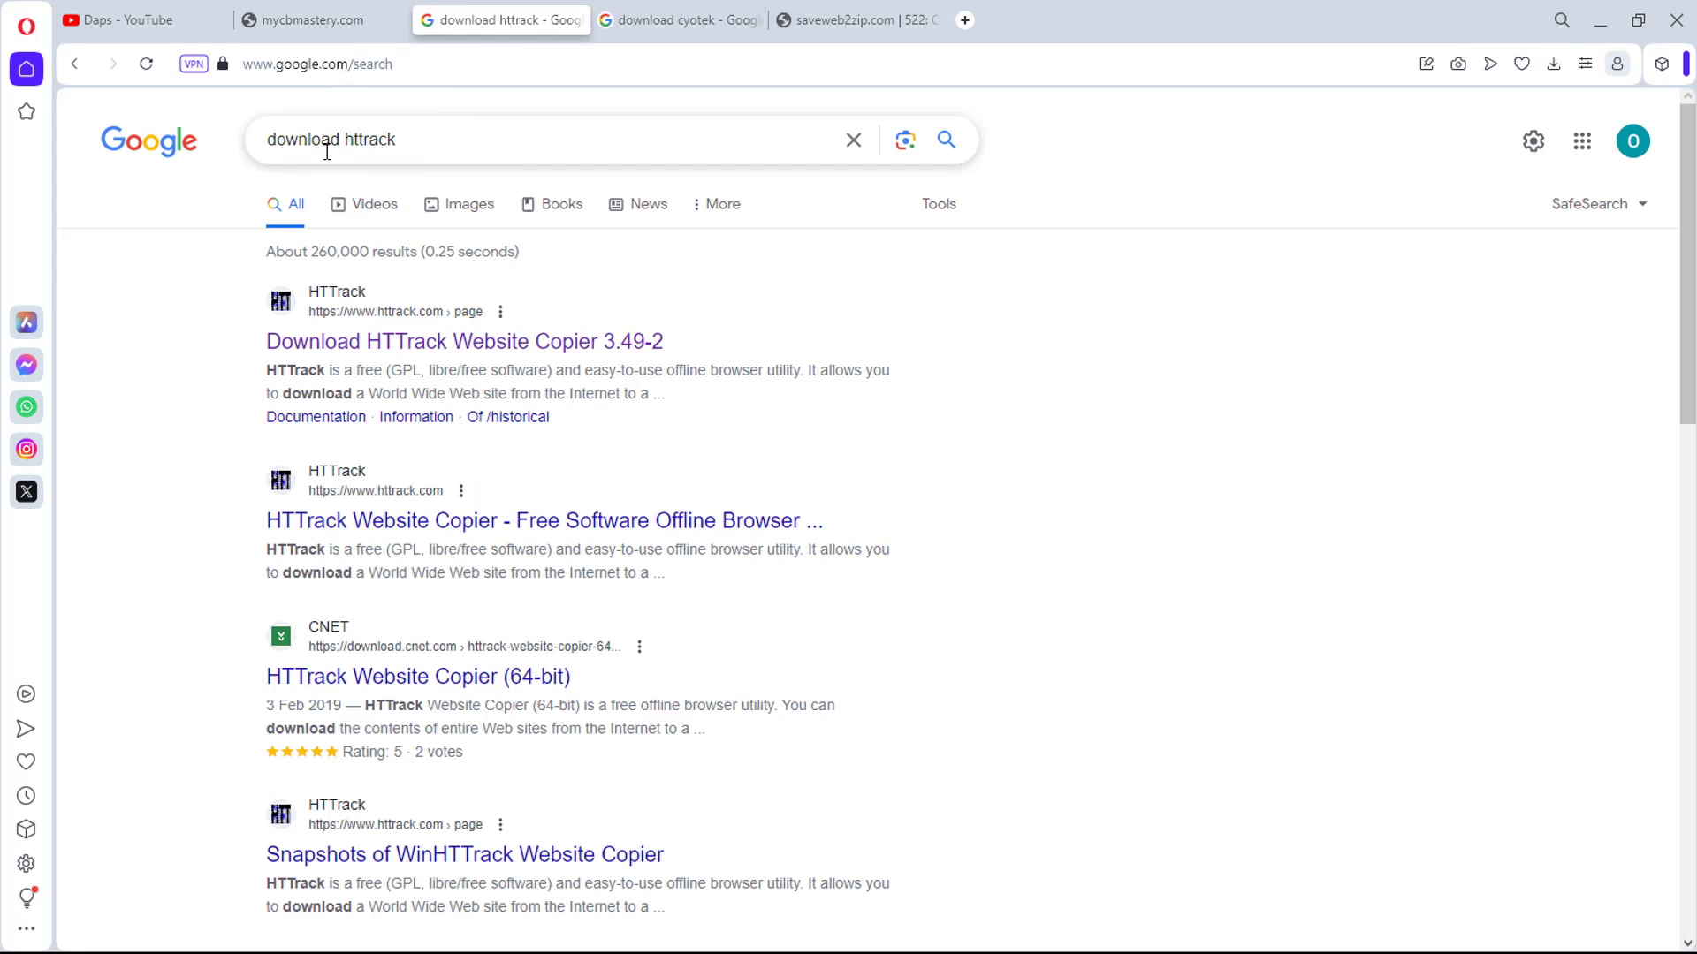
mouse_move(638, 211)
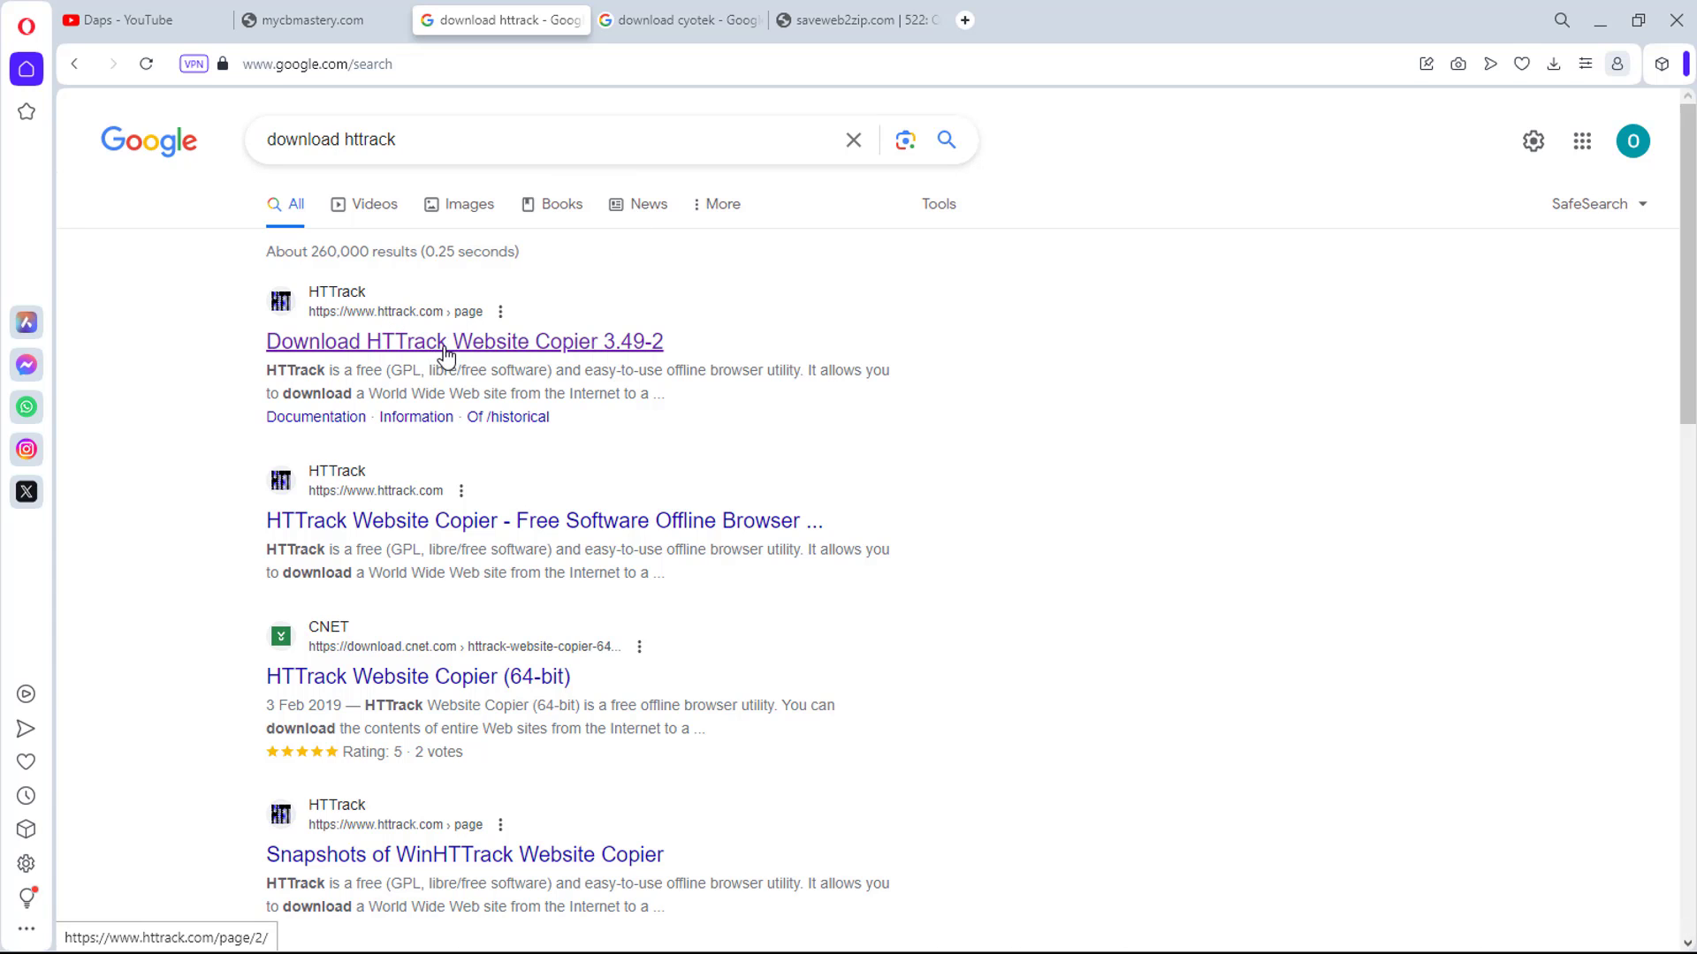
left_click(464, 341)
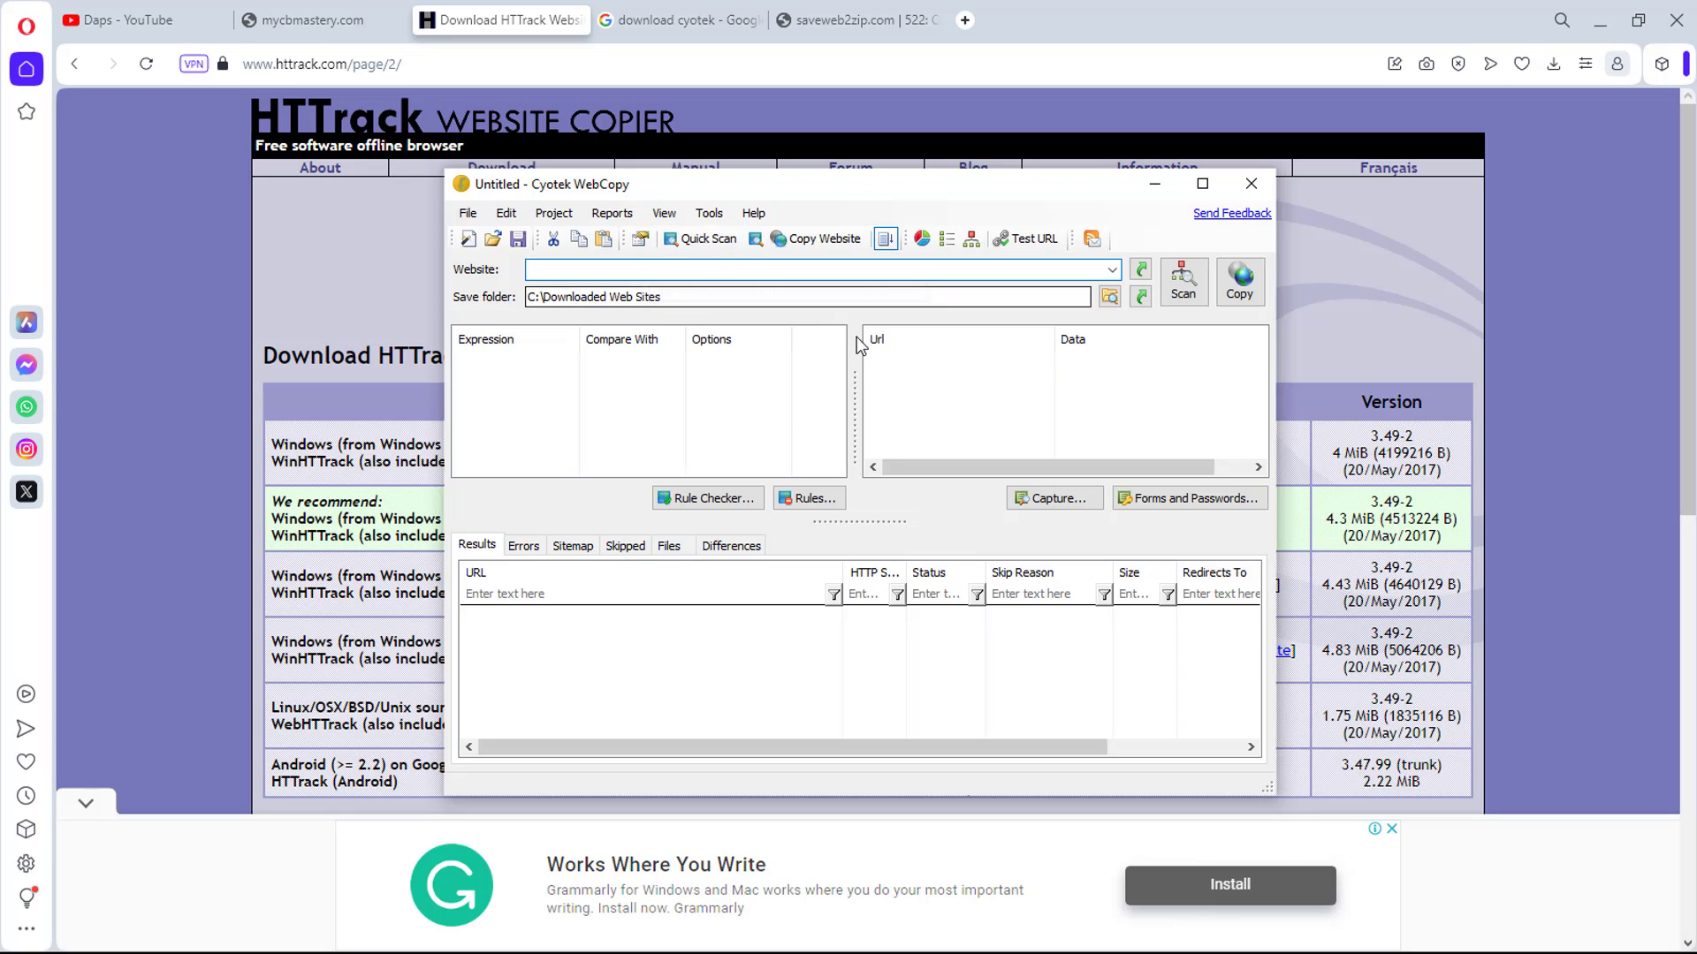
mouse_move(1239, 281)
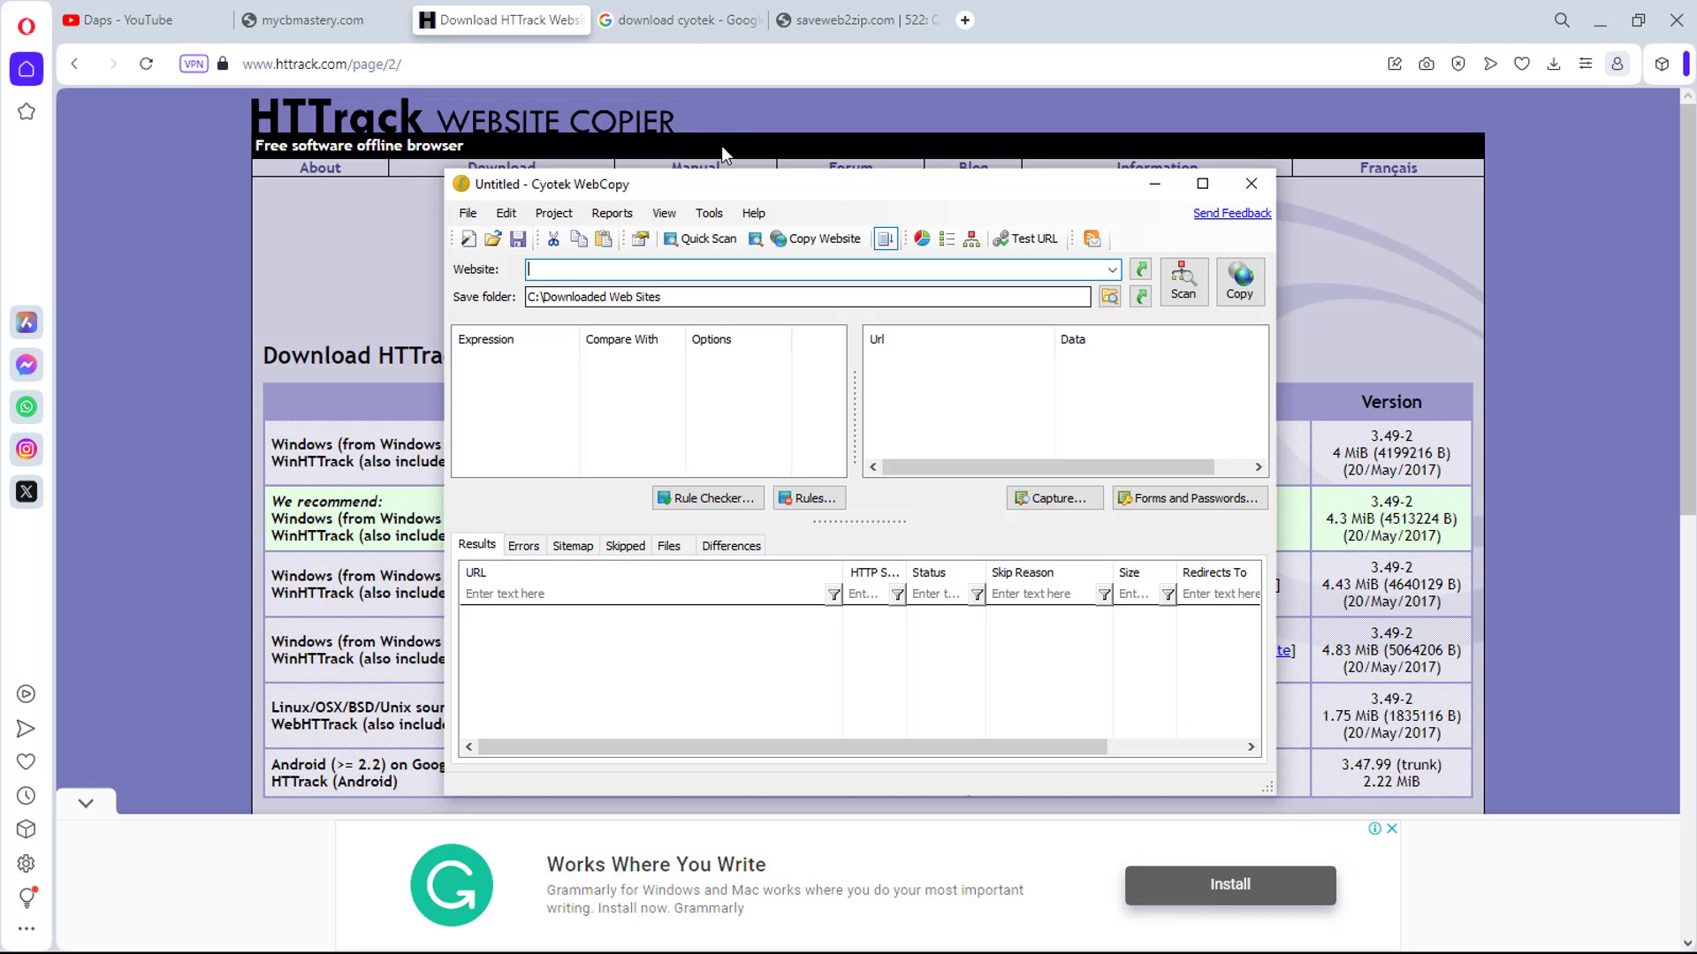
left_click(676, 19)
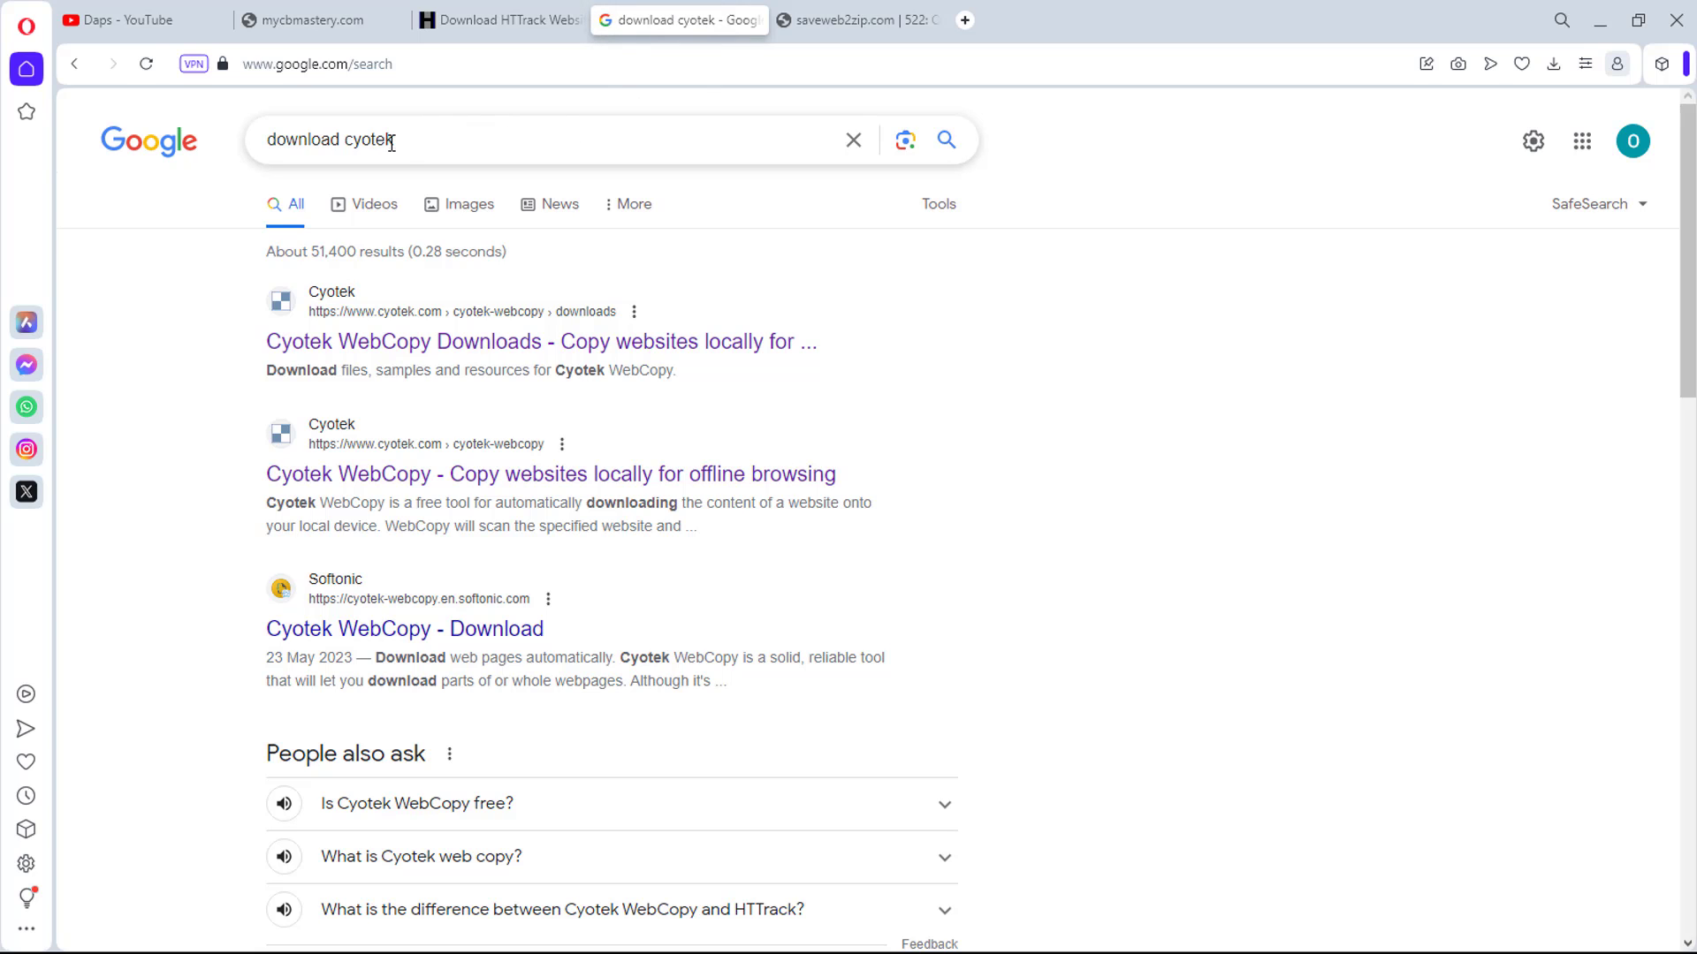
mouse_move(592, 348)
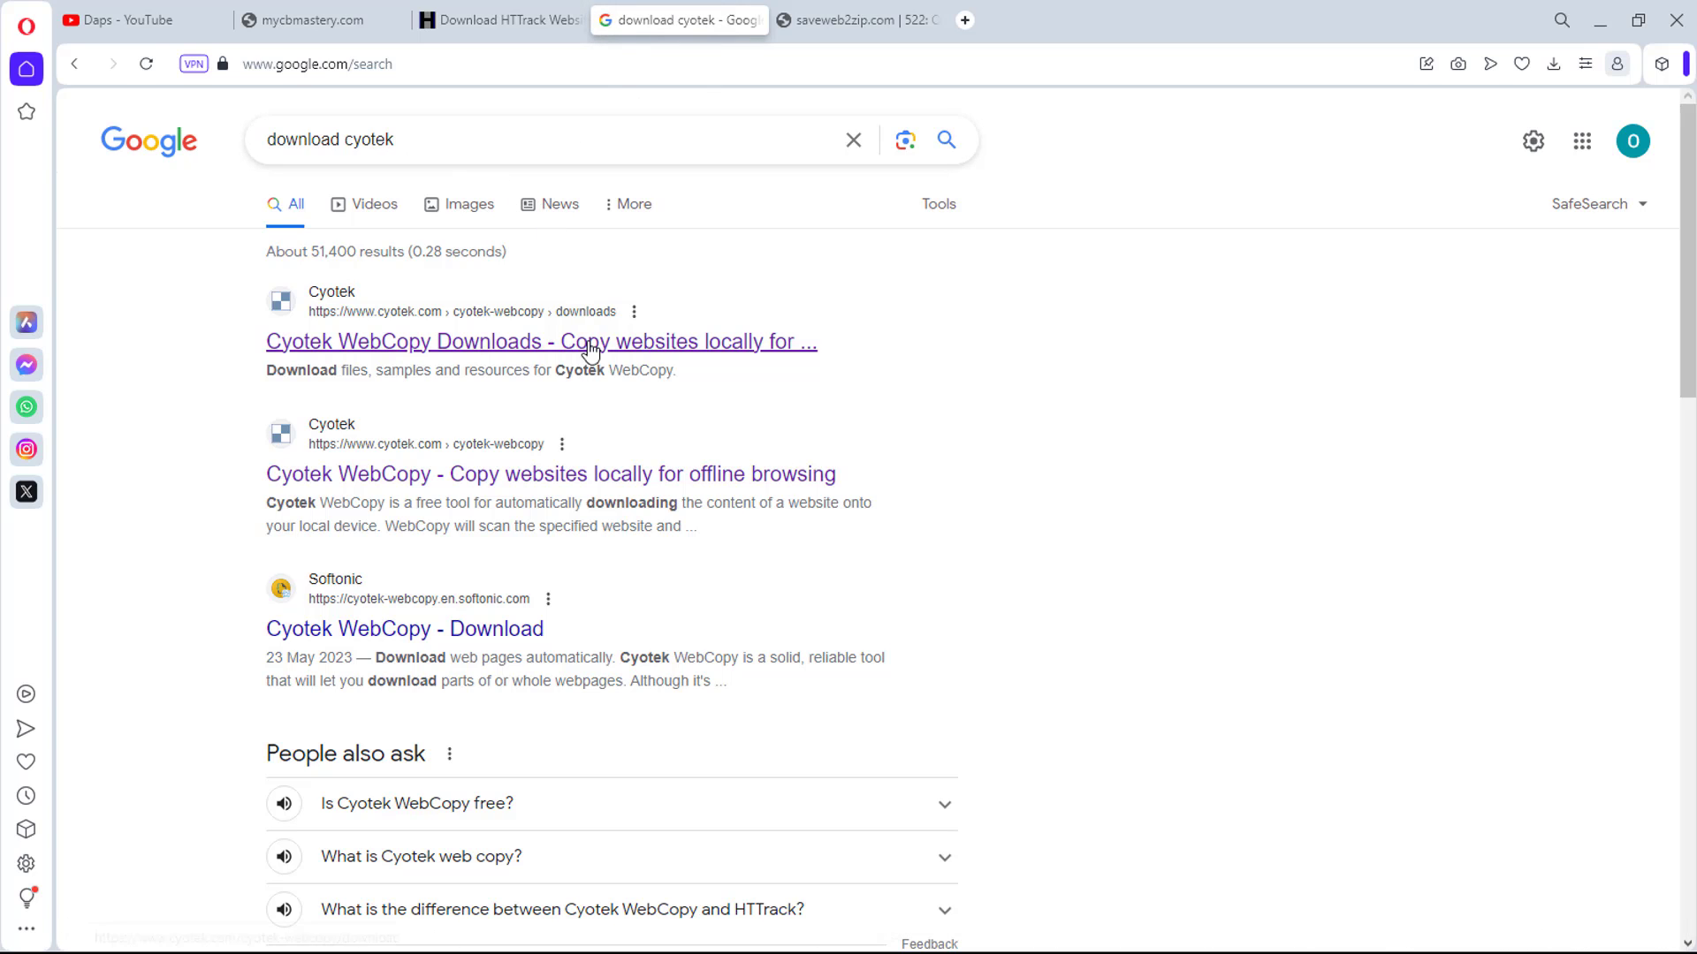
mouse_move(425, 360)
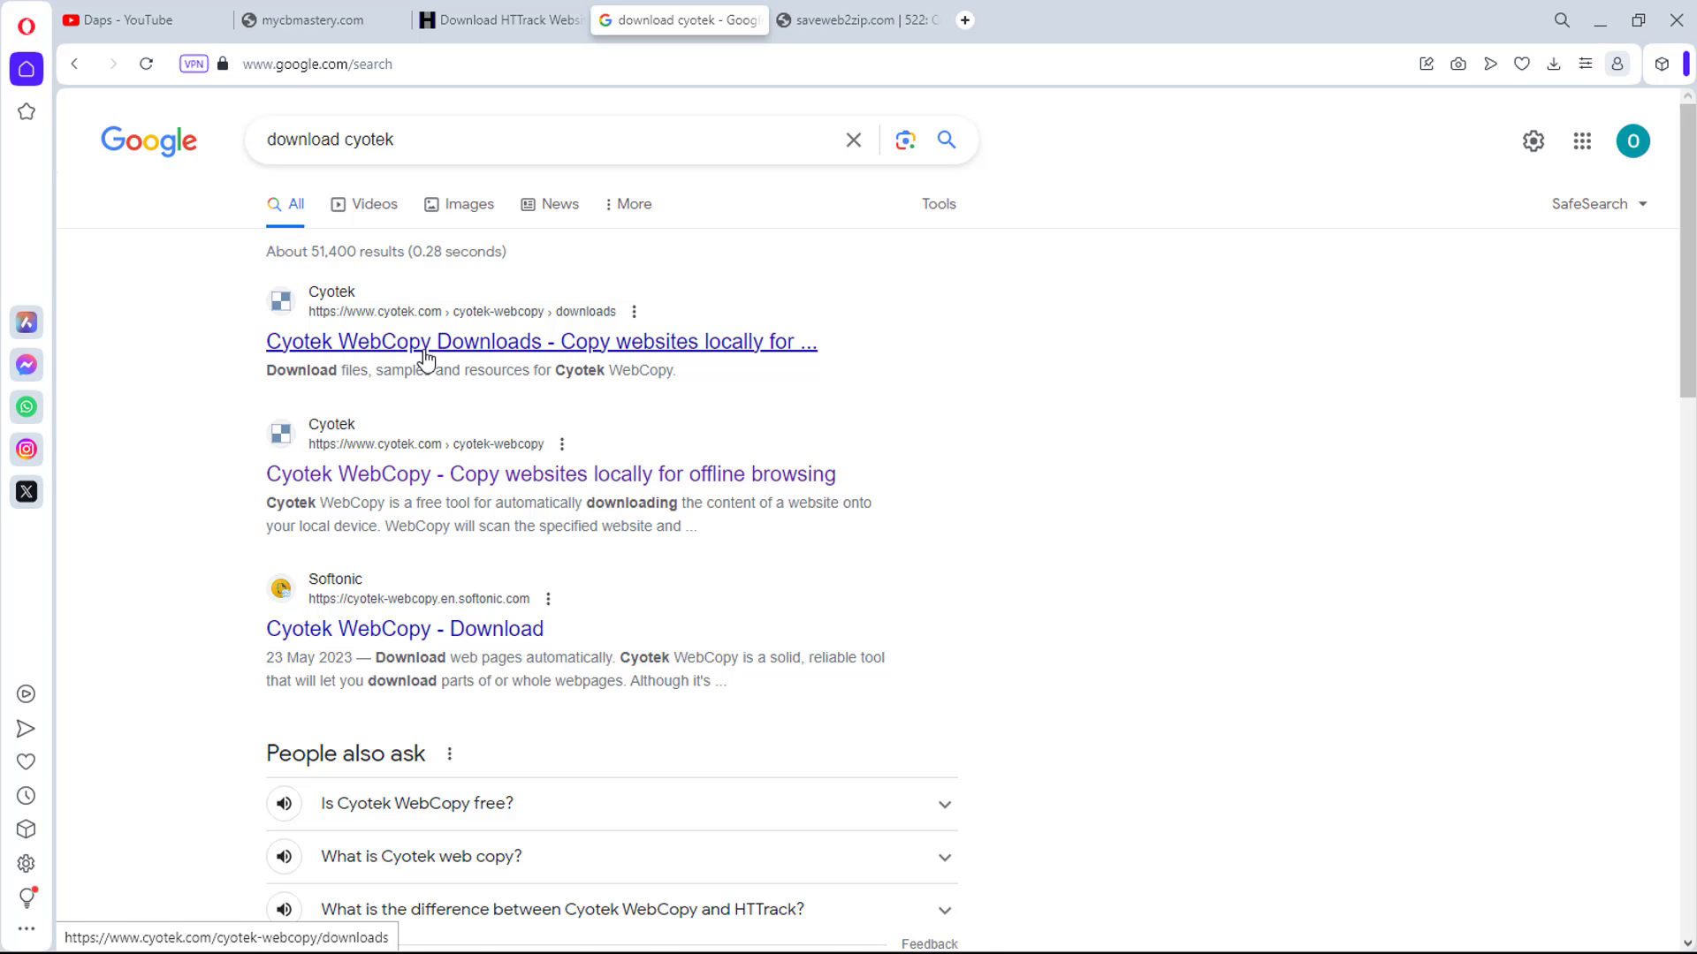
Open the Cyotek WebCopy Downloads result and download the x64 installer
left_click(541, 341)
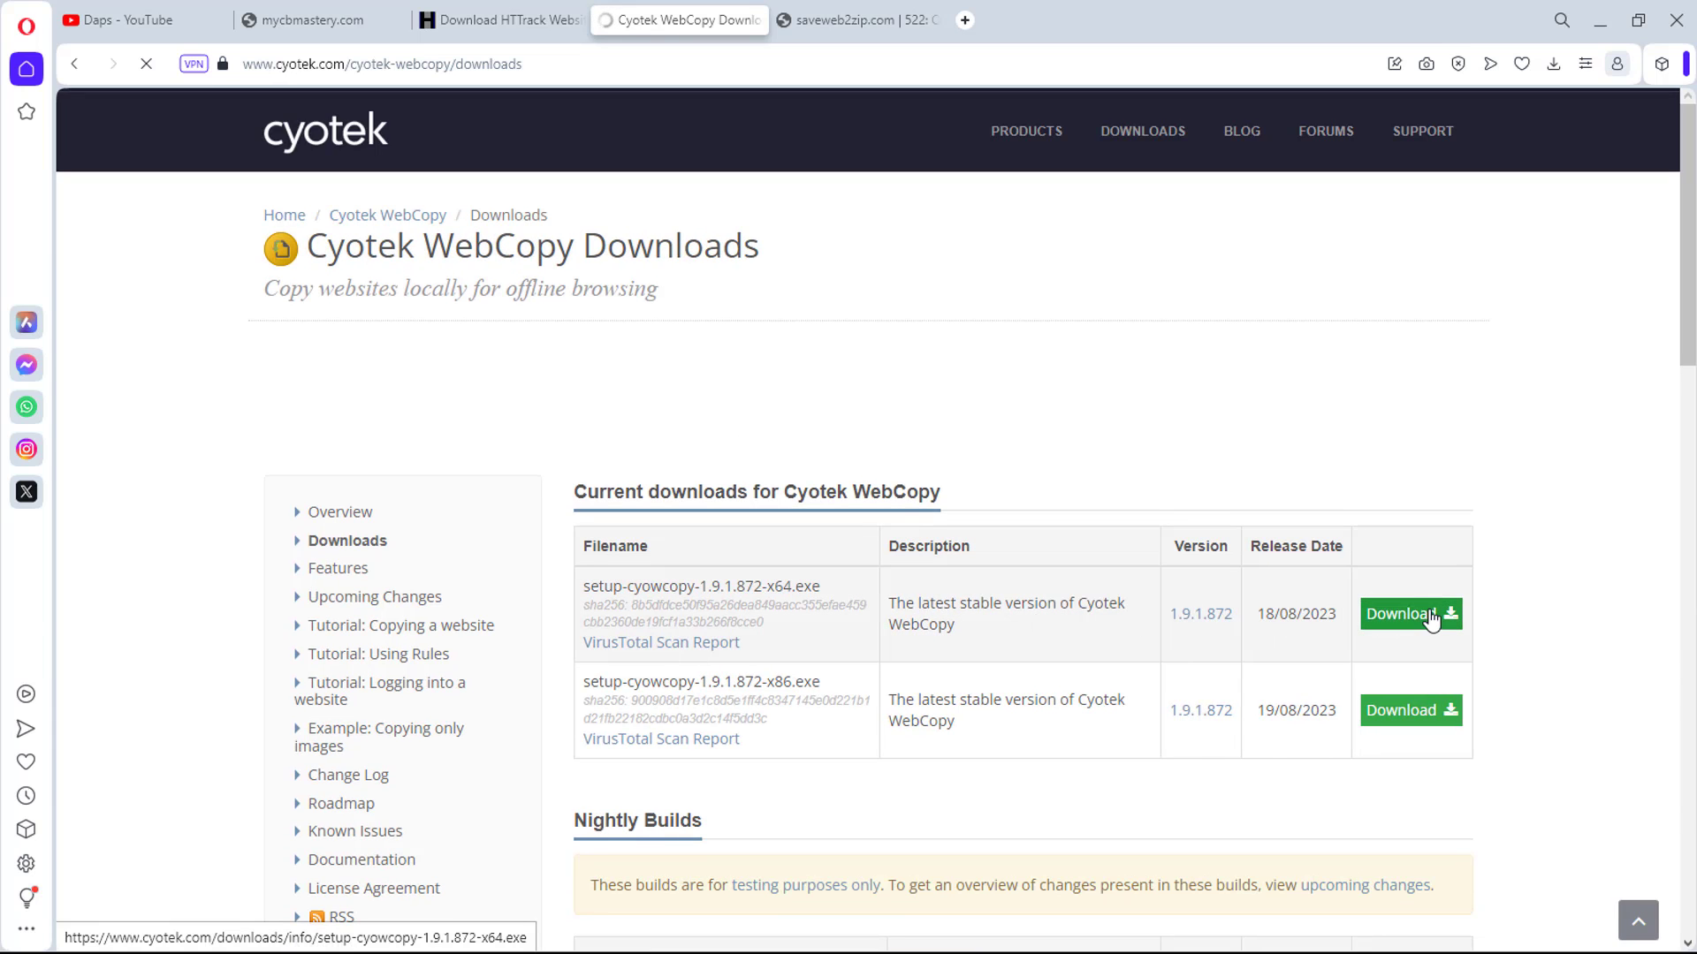
left_click(1402, 615)
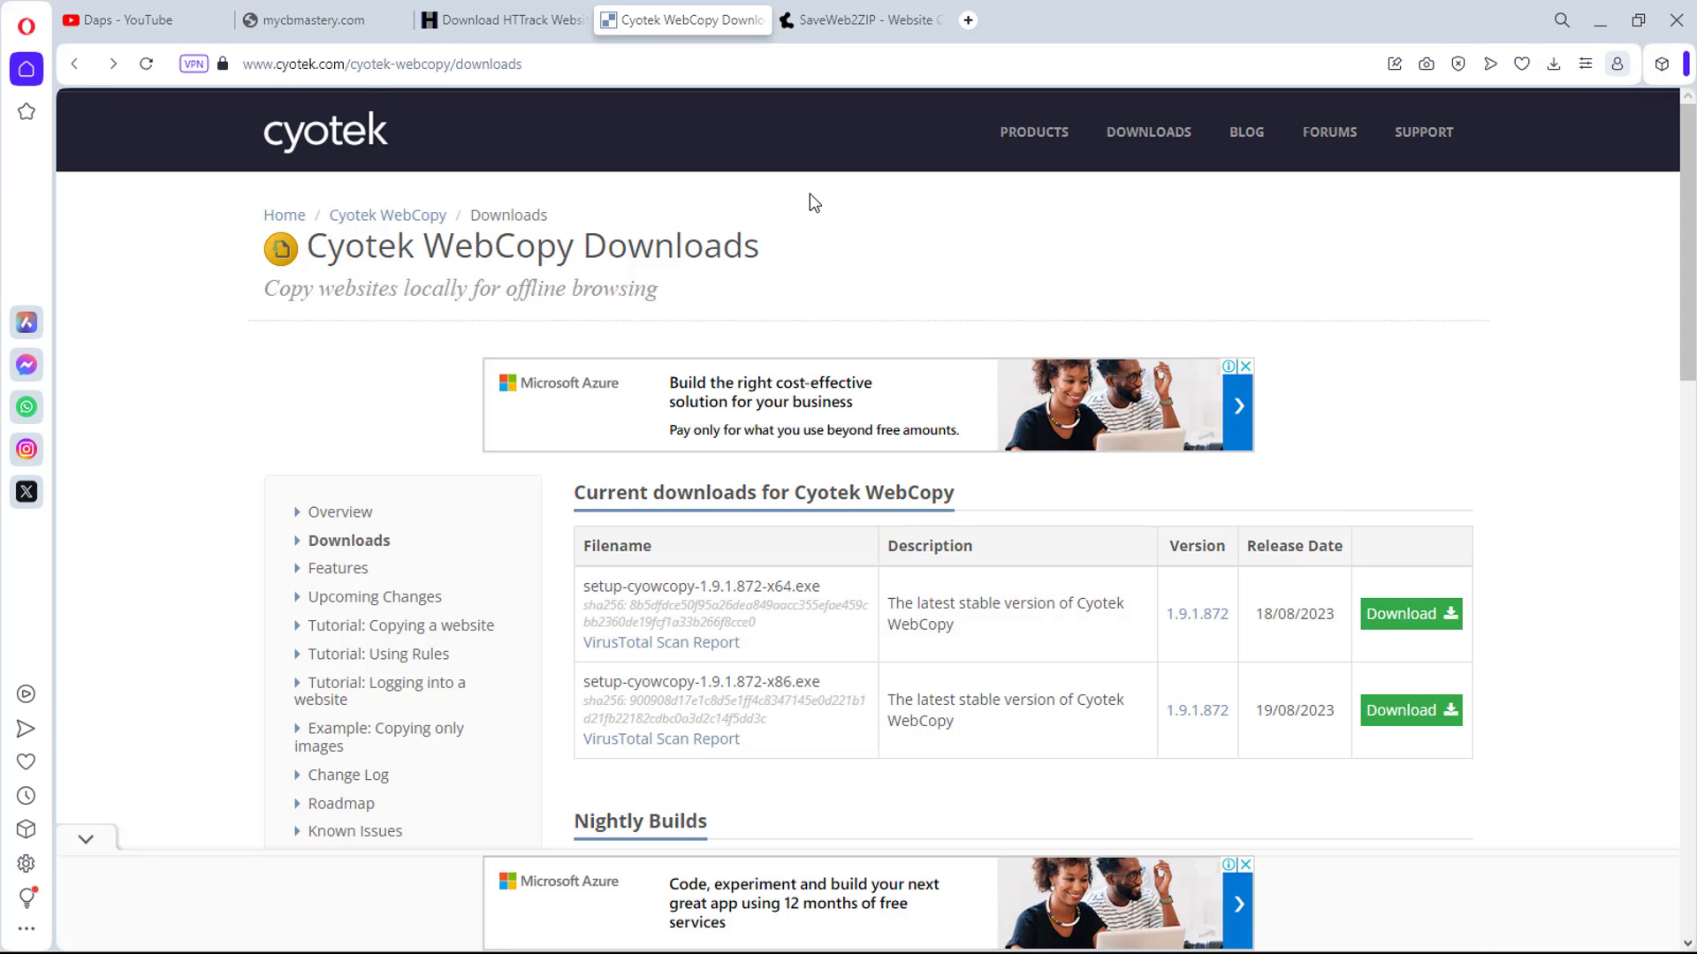
Check SaveWeb2ZIP's webpage URL field, then return to the mycbmastery.com tab
left_click(860, 19)
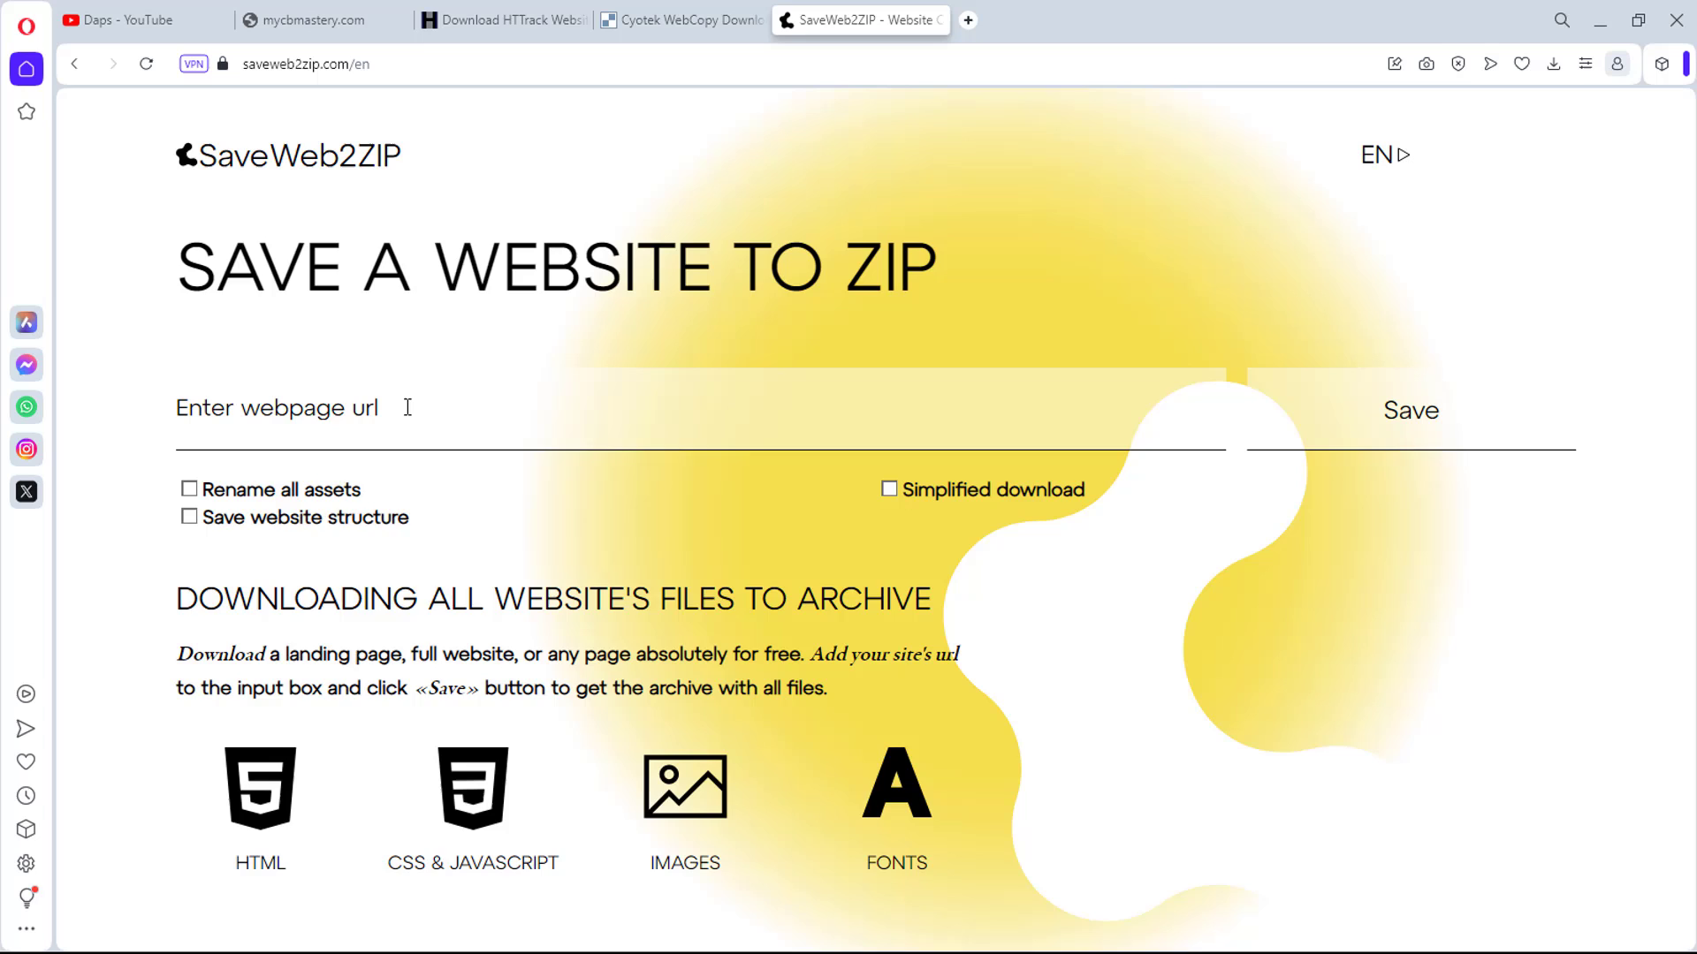
left_click(324, 408)
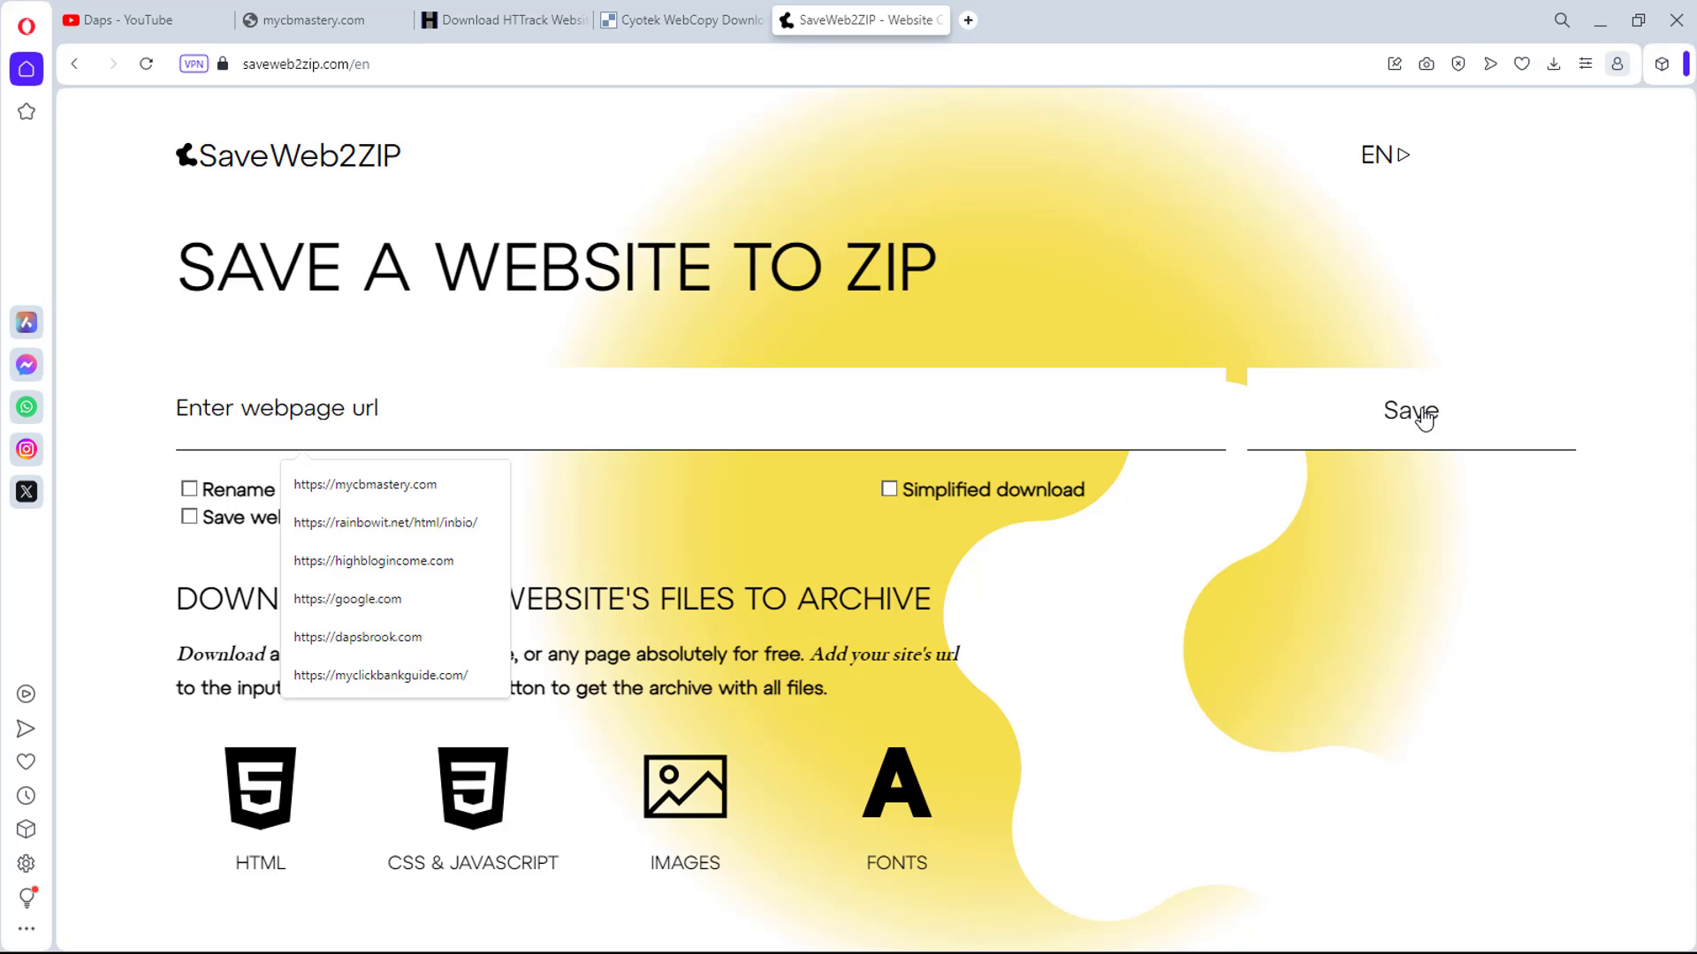
left_click(312, 19)
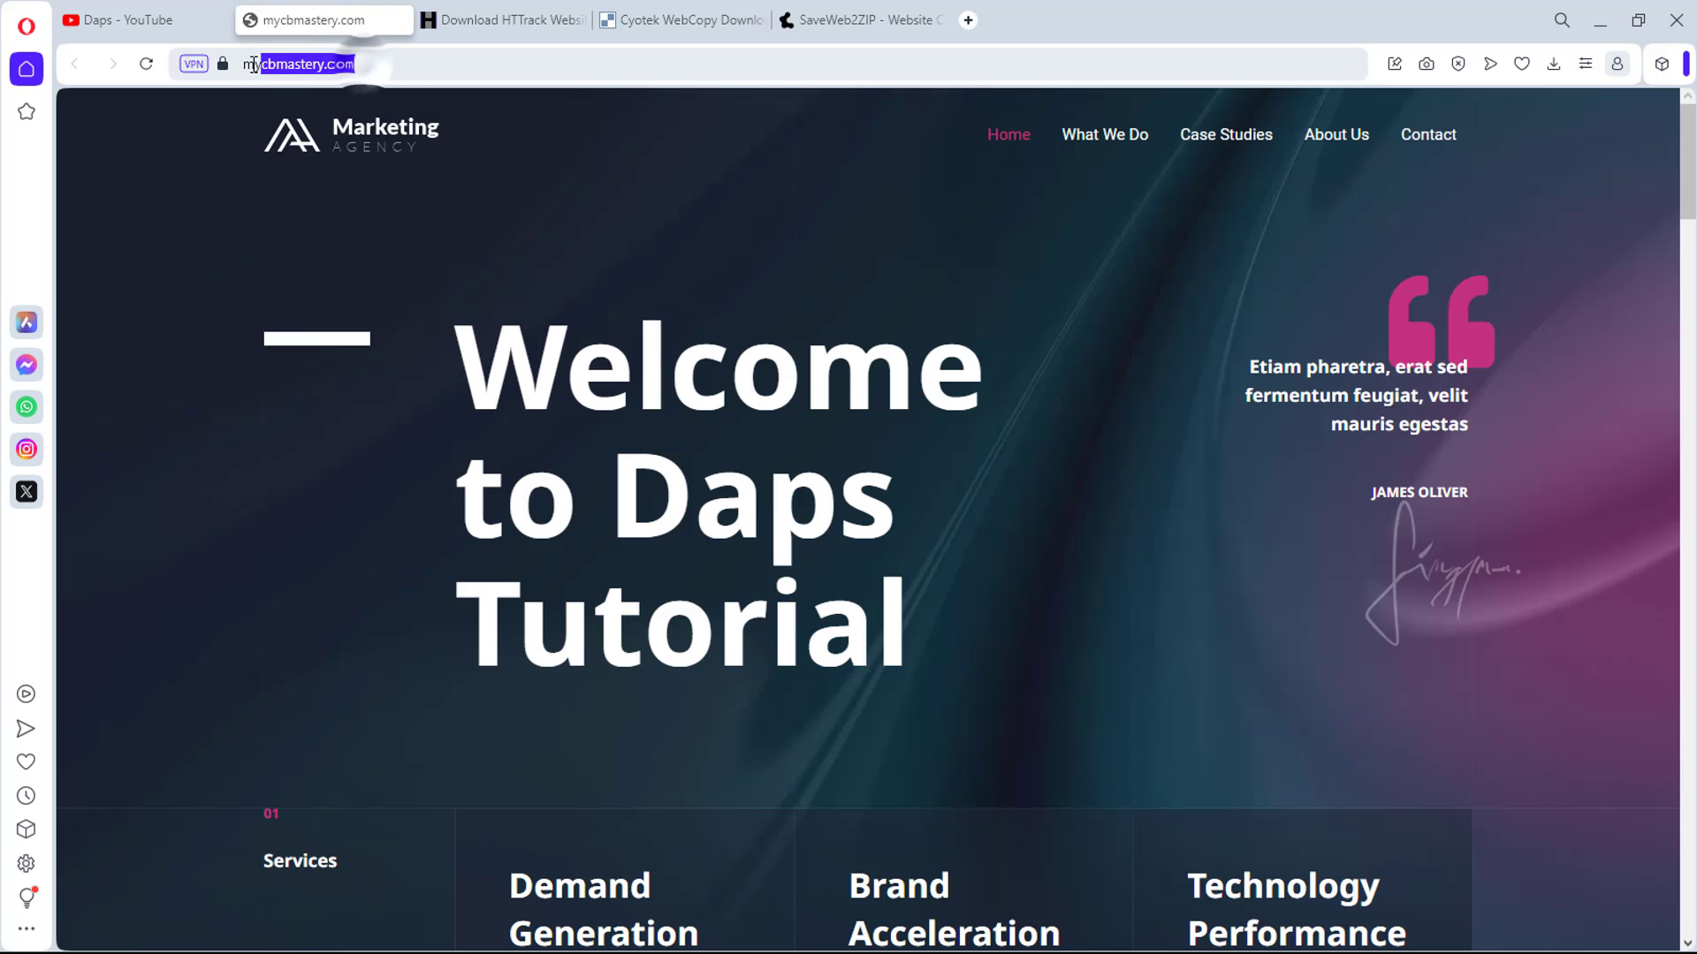
right_click(304, 63)
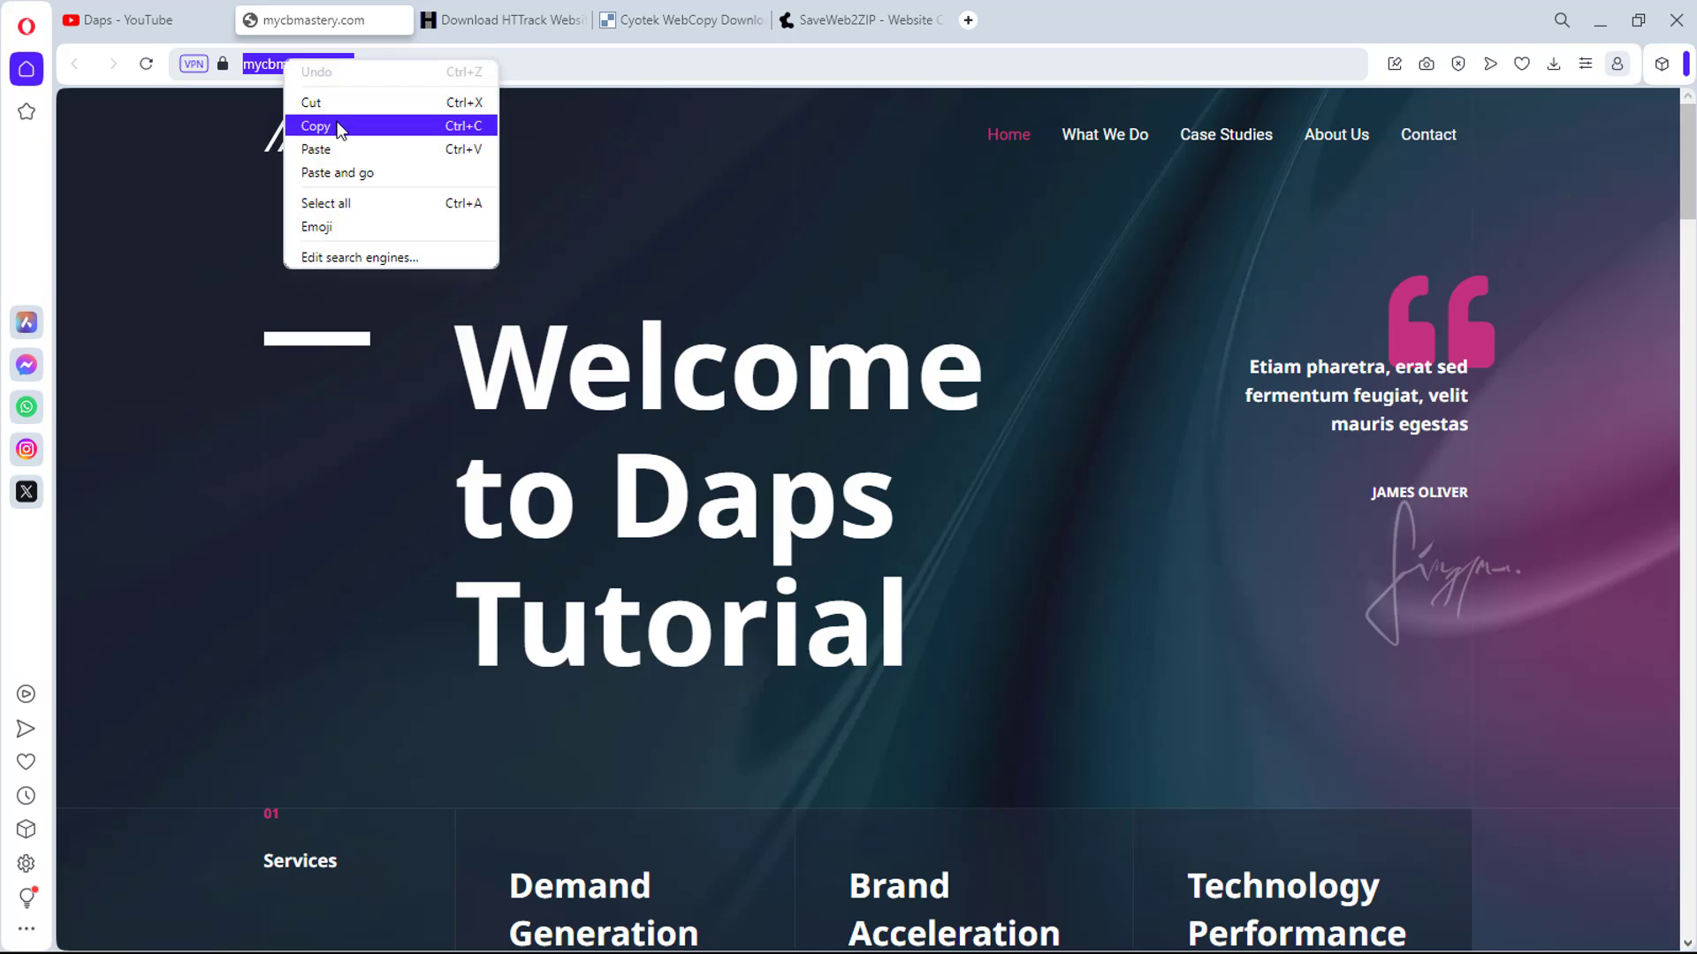
left_click(860, 19)
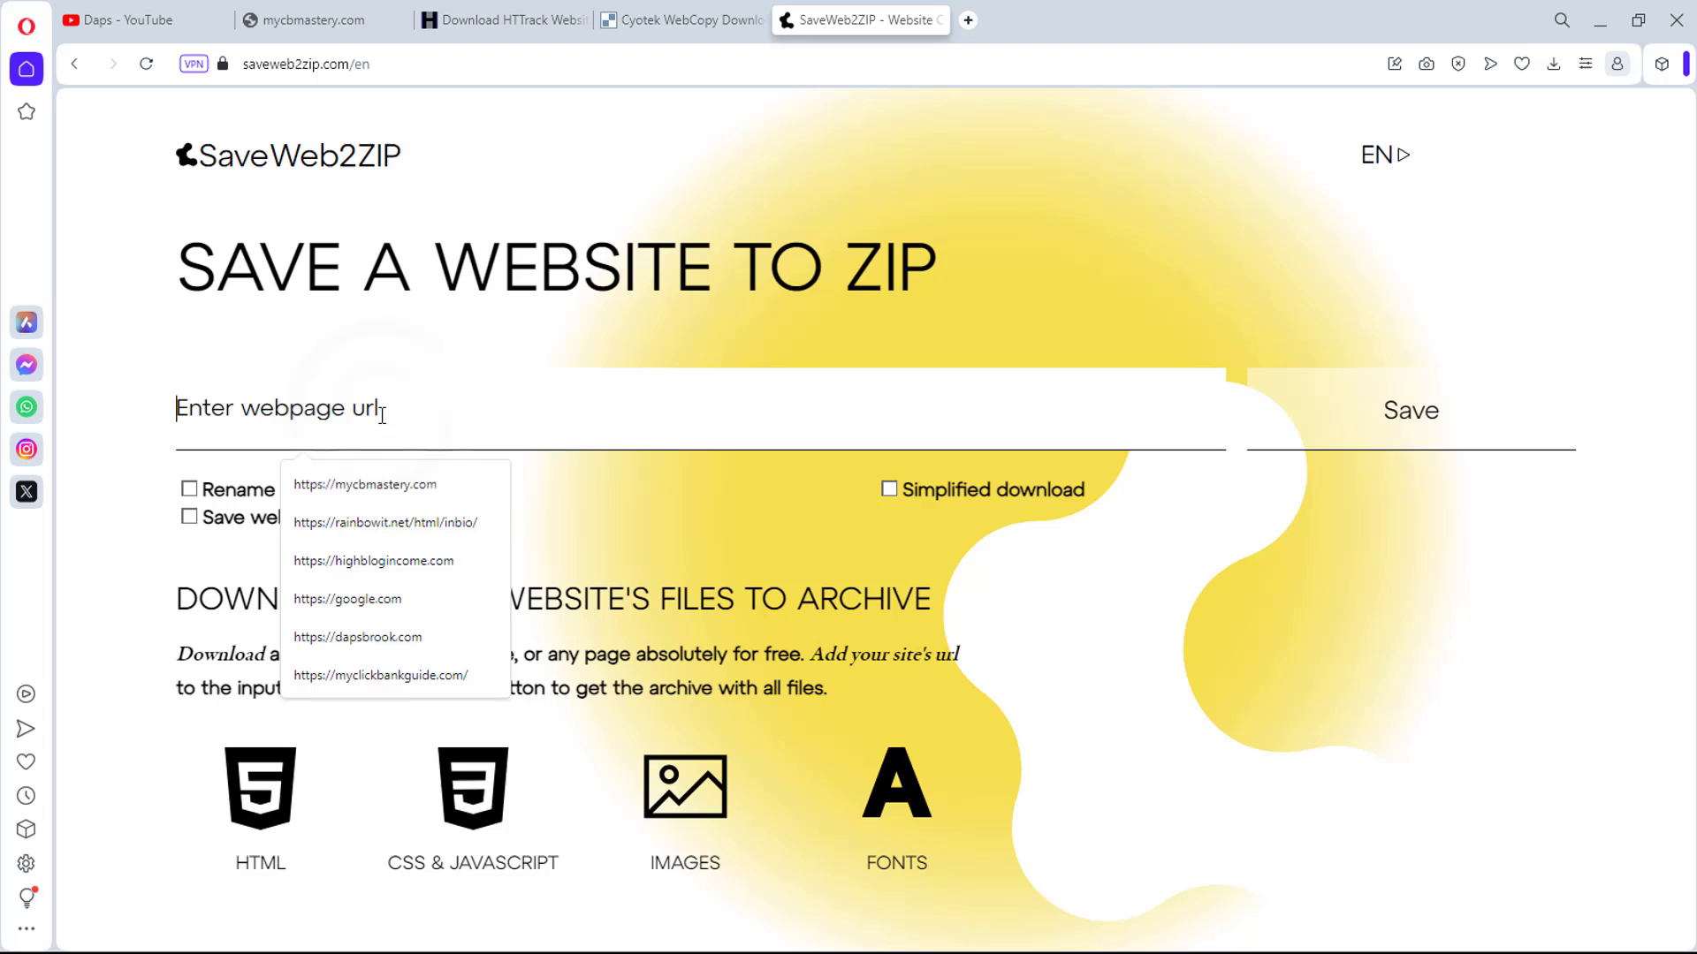
left_click(365, 483)
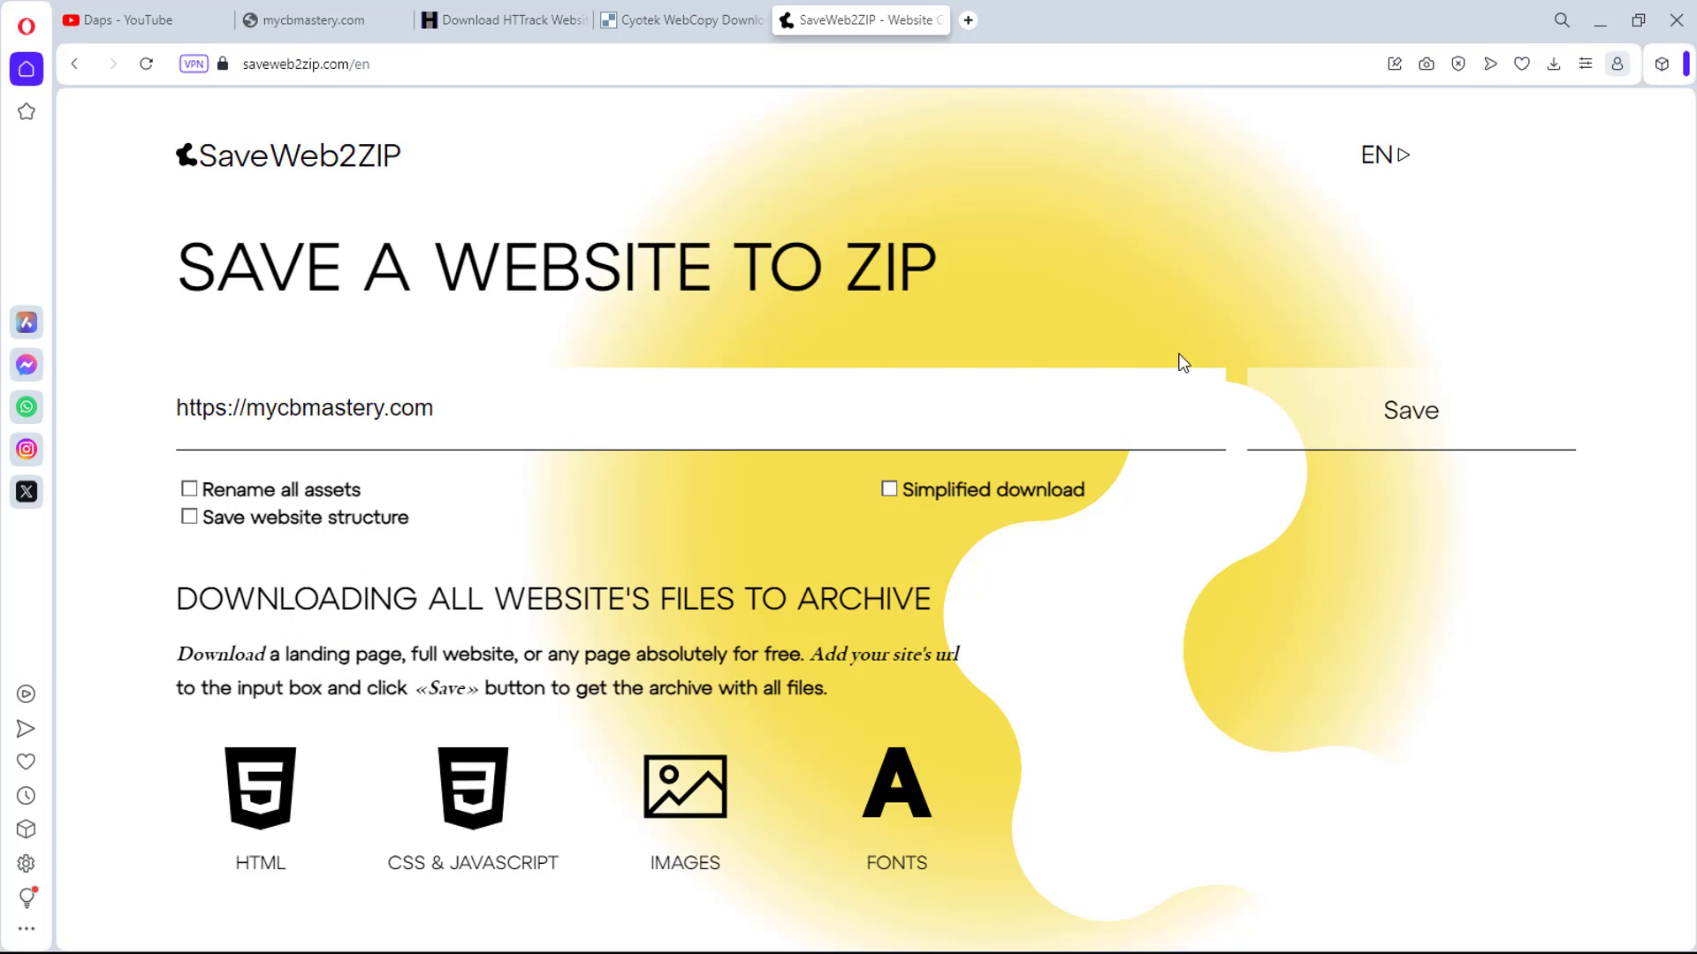
left_click(1408, 410)
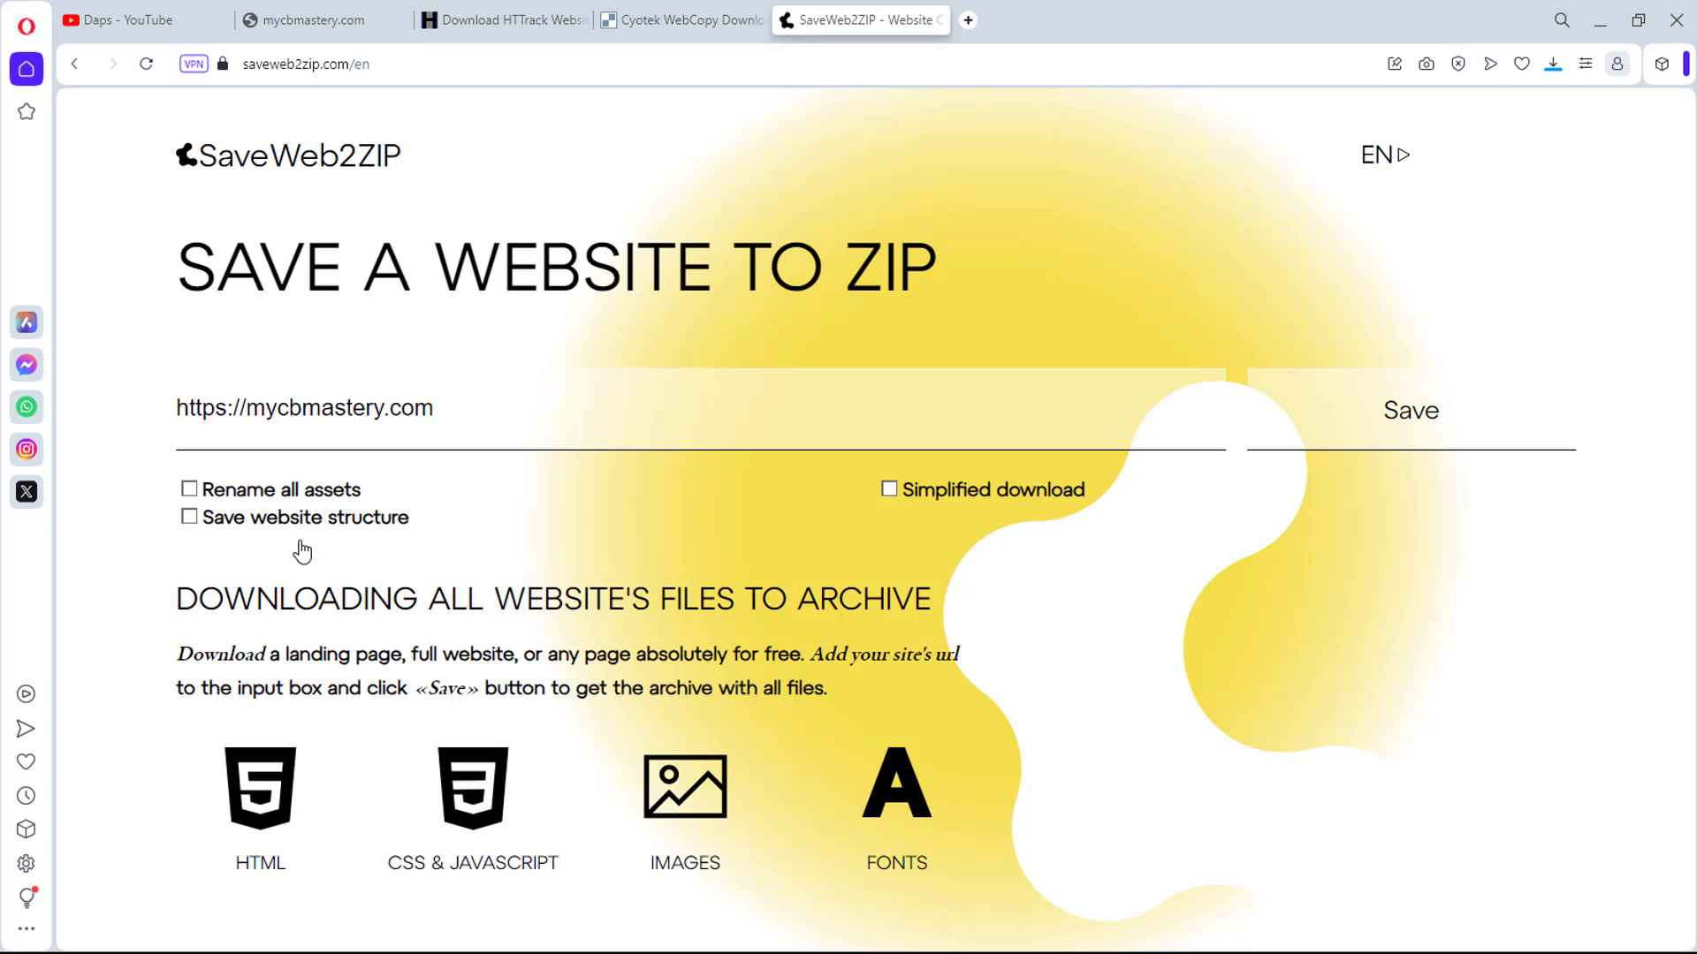
left_click(314, 19)
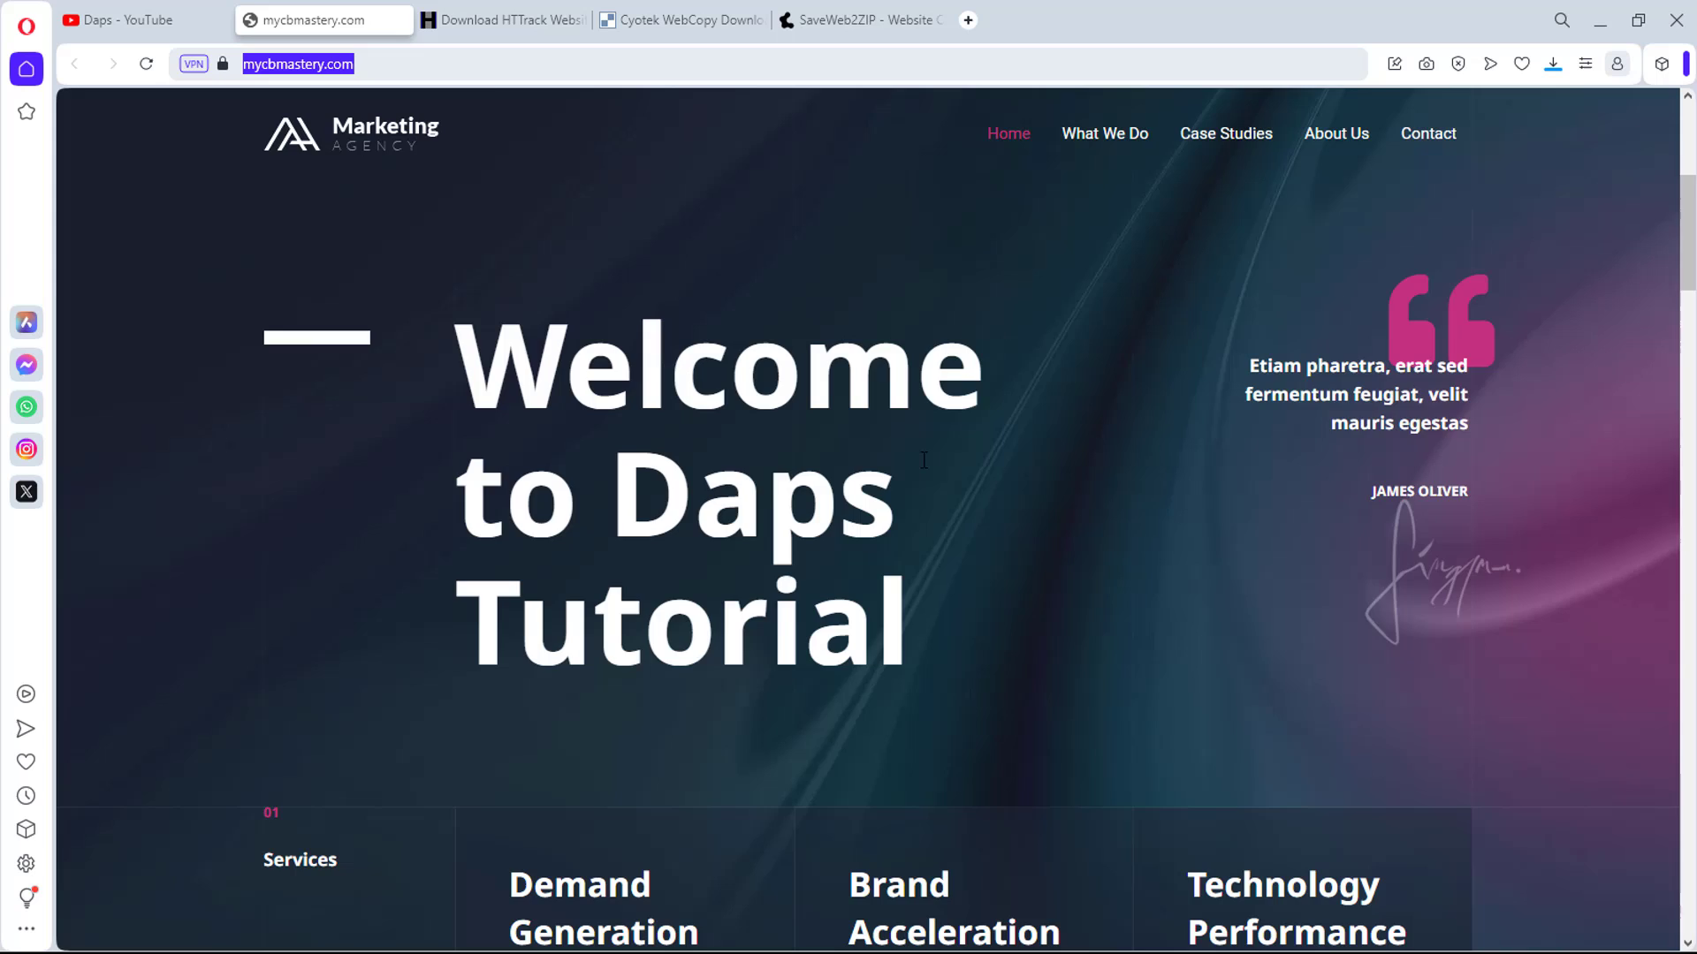
Show the downloaded saveweb2zip-com-mycbmastery-com ZIP in its Downloads folder
scroll("down", 3)
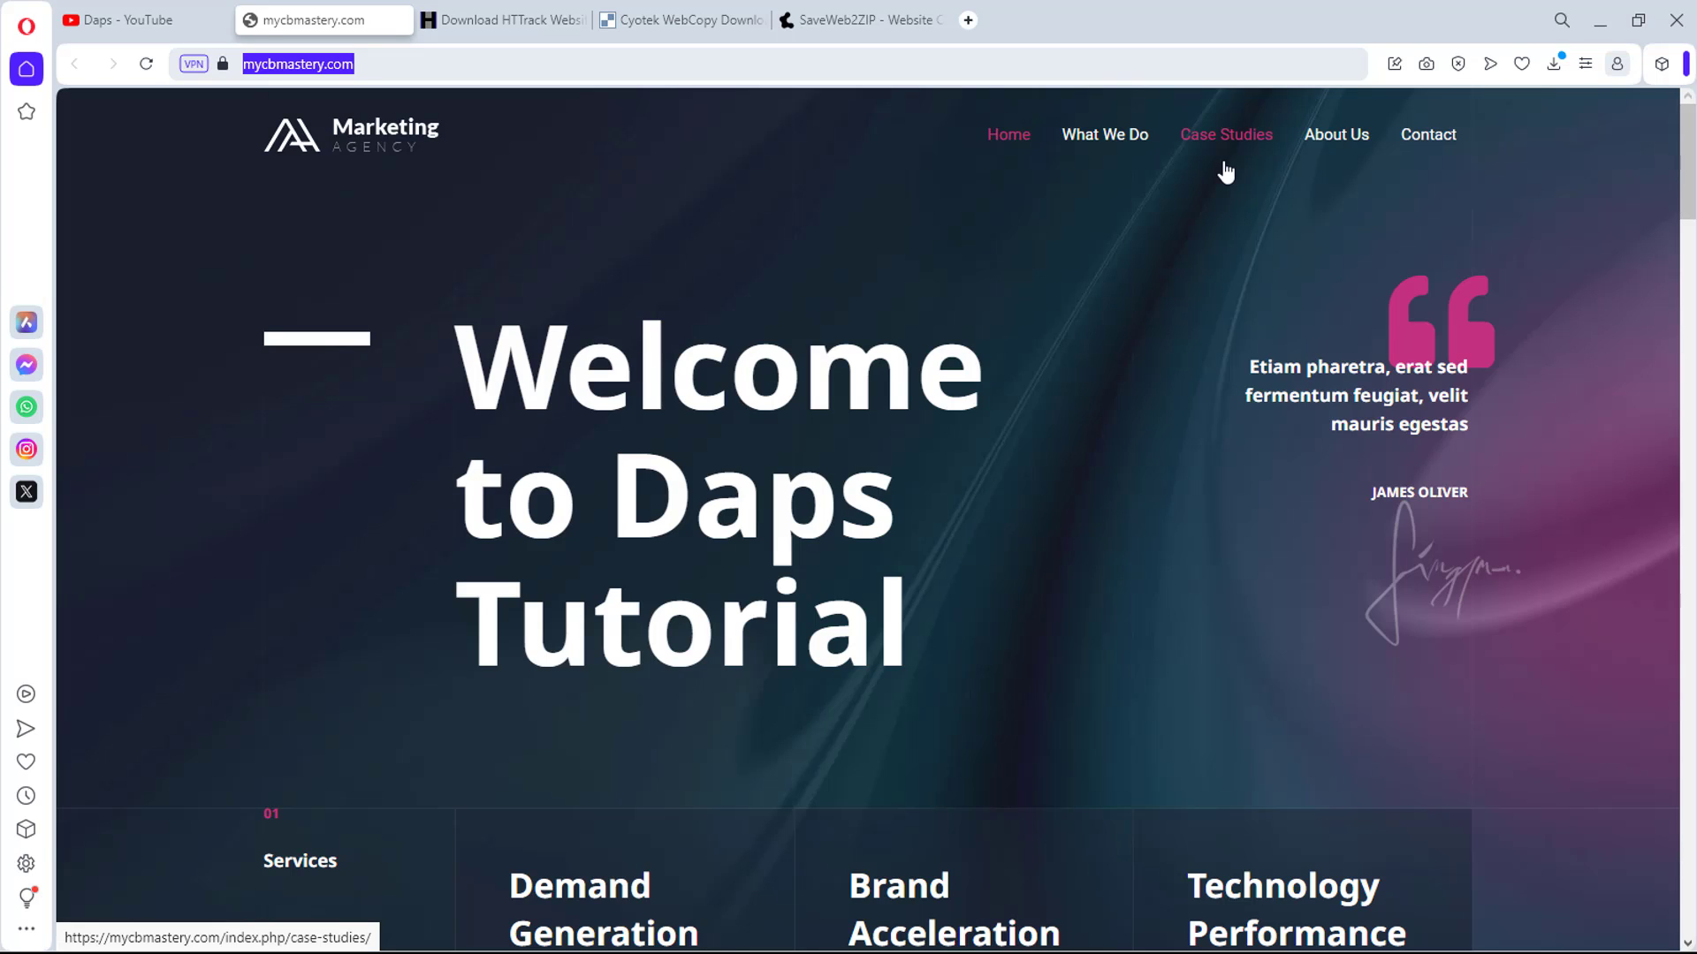
mouse_move(912, 101)
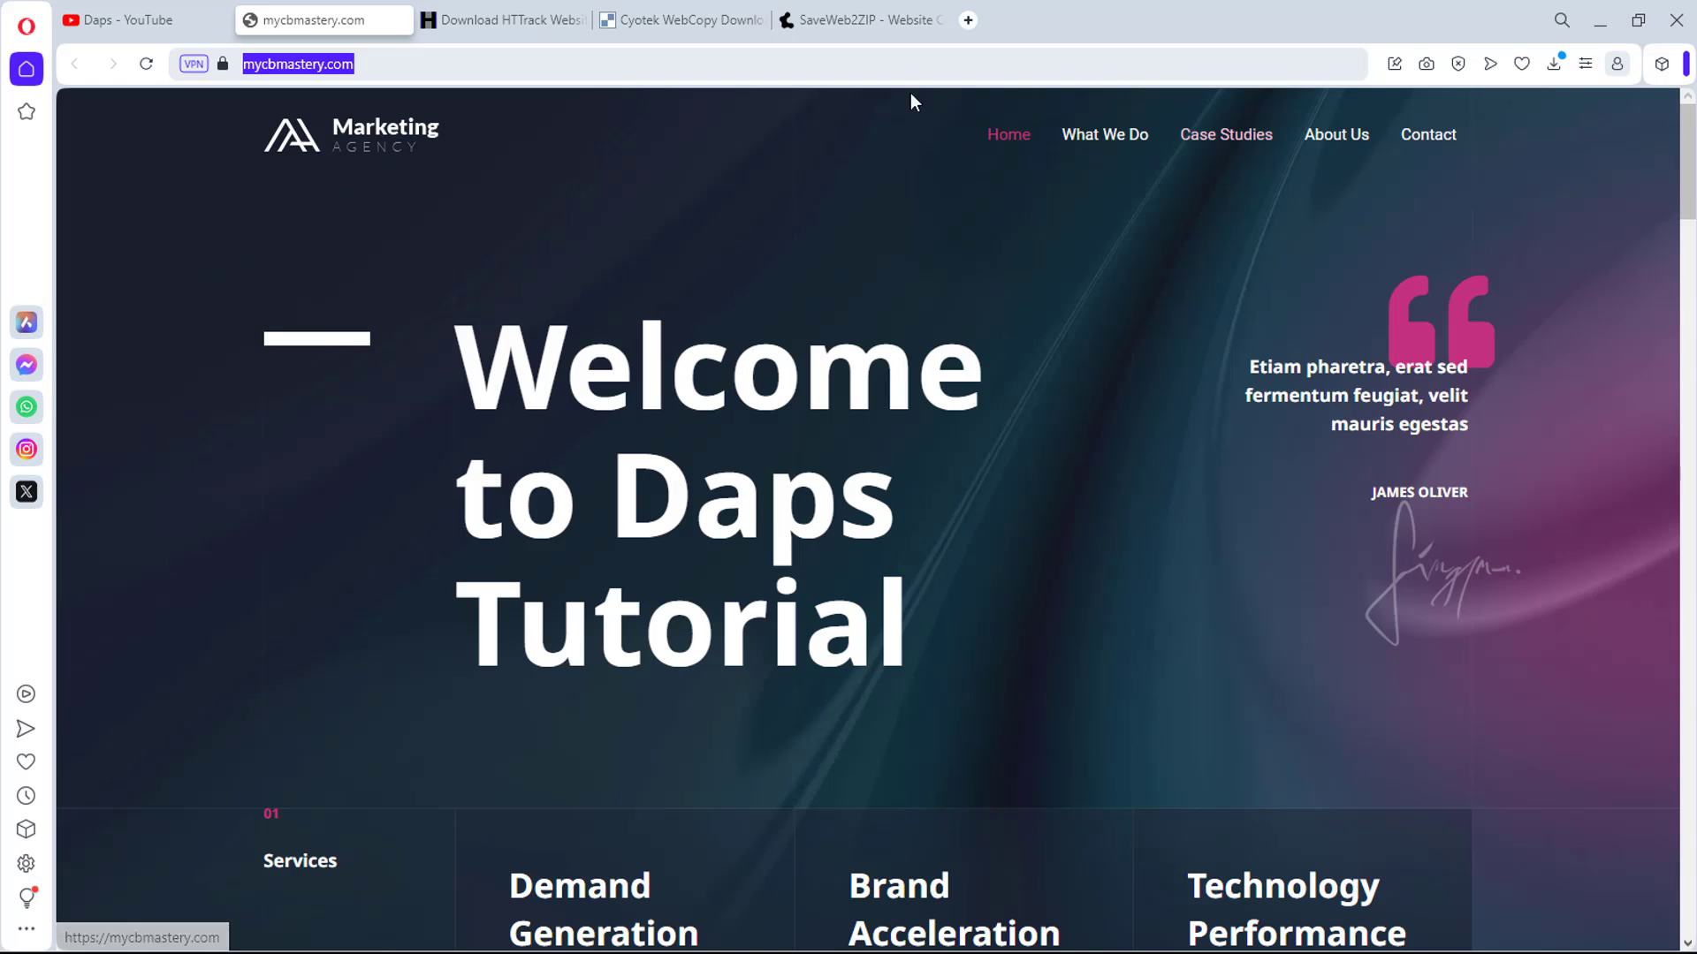
left_click(860, 20)
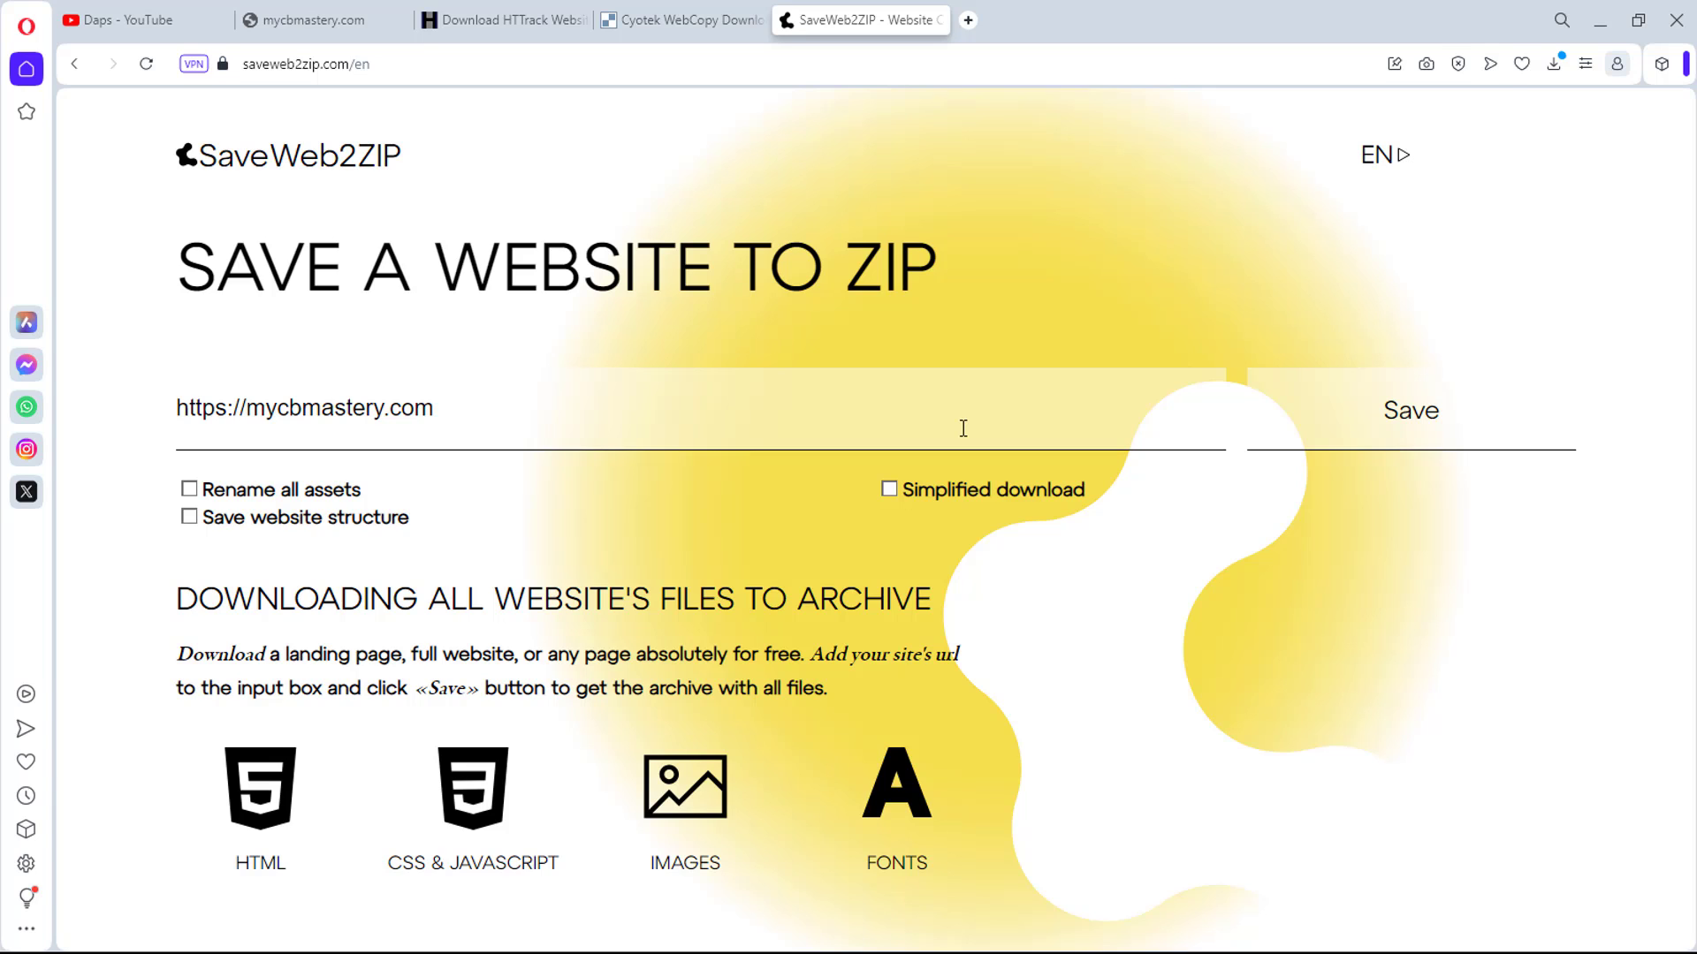
left_click(1556, 63)
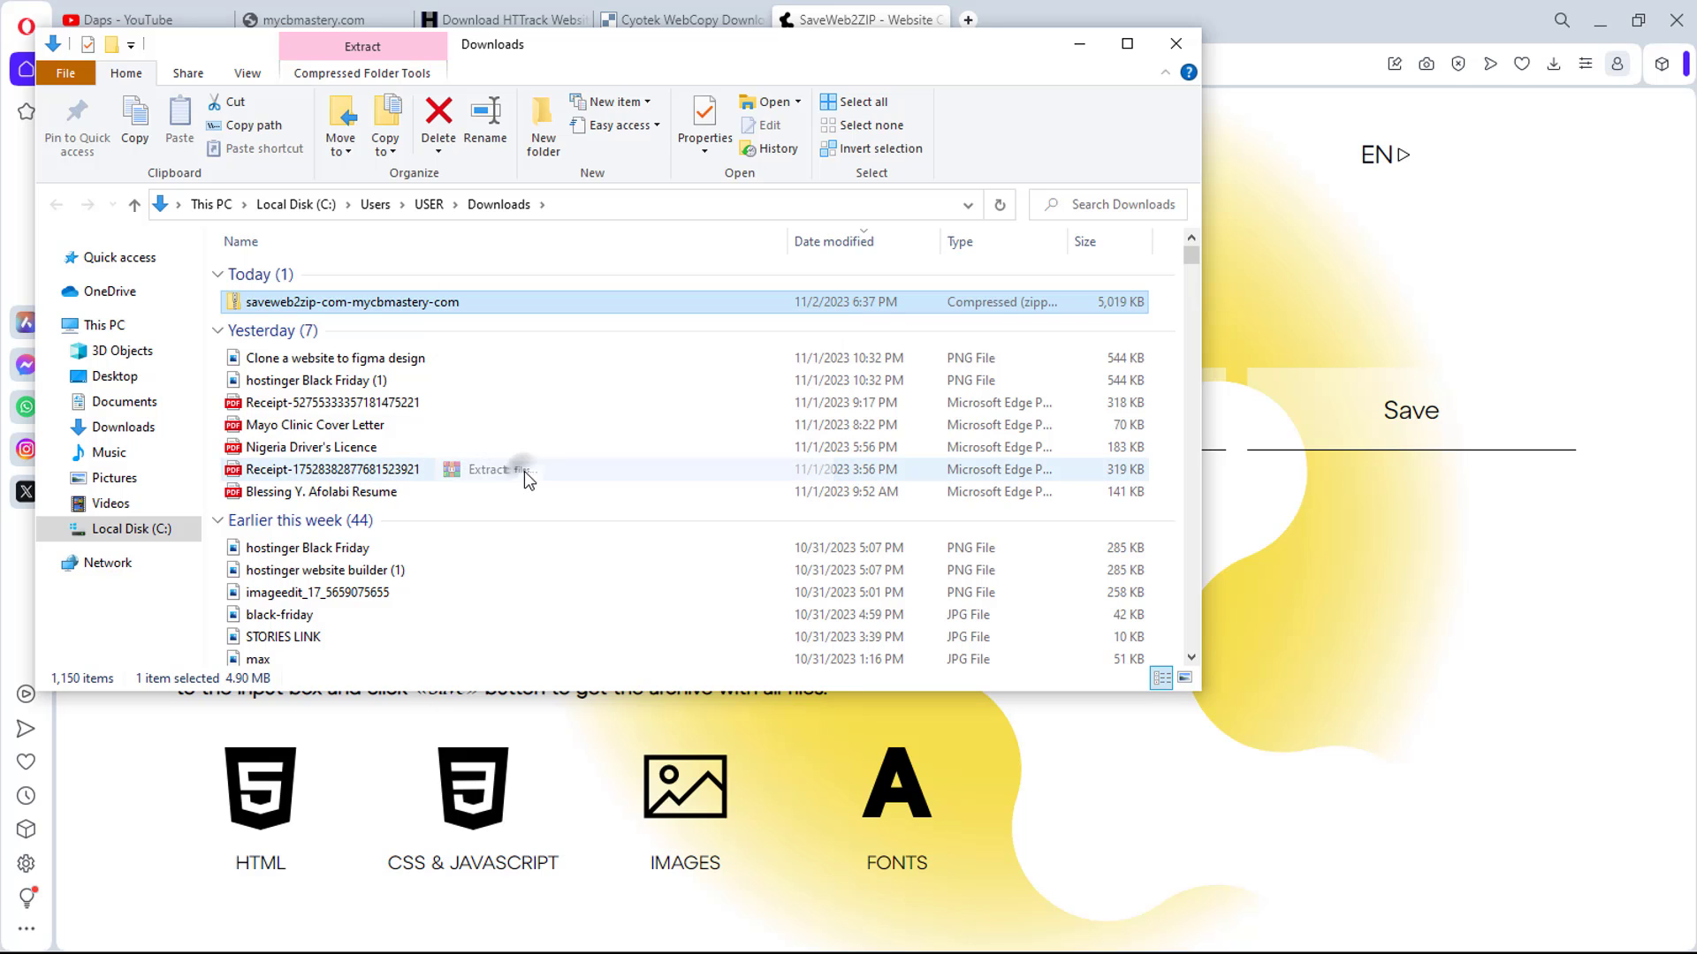
Open the saveweb2zip-com-mycbmastery-com folder and open index.html with Opera
double_click(352, 302)
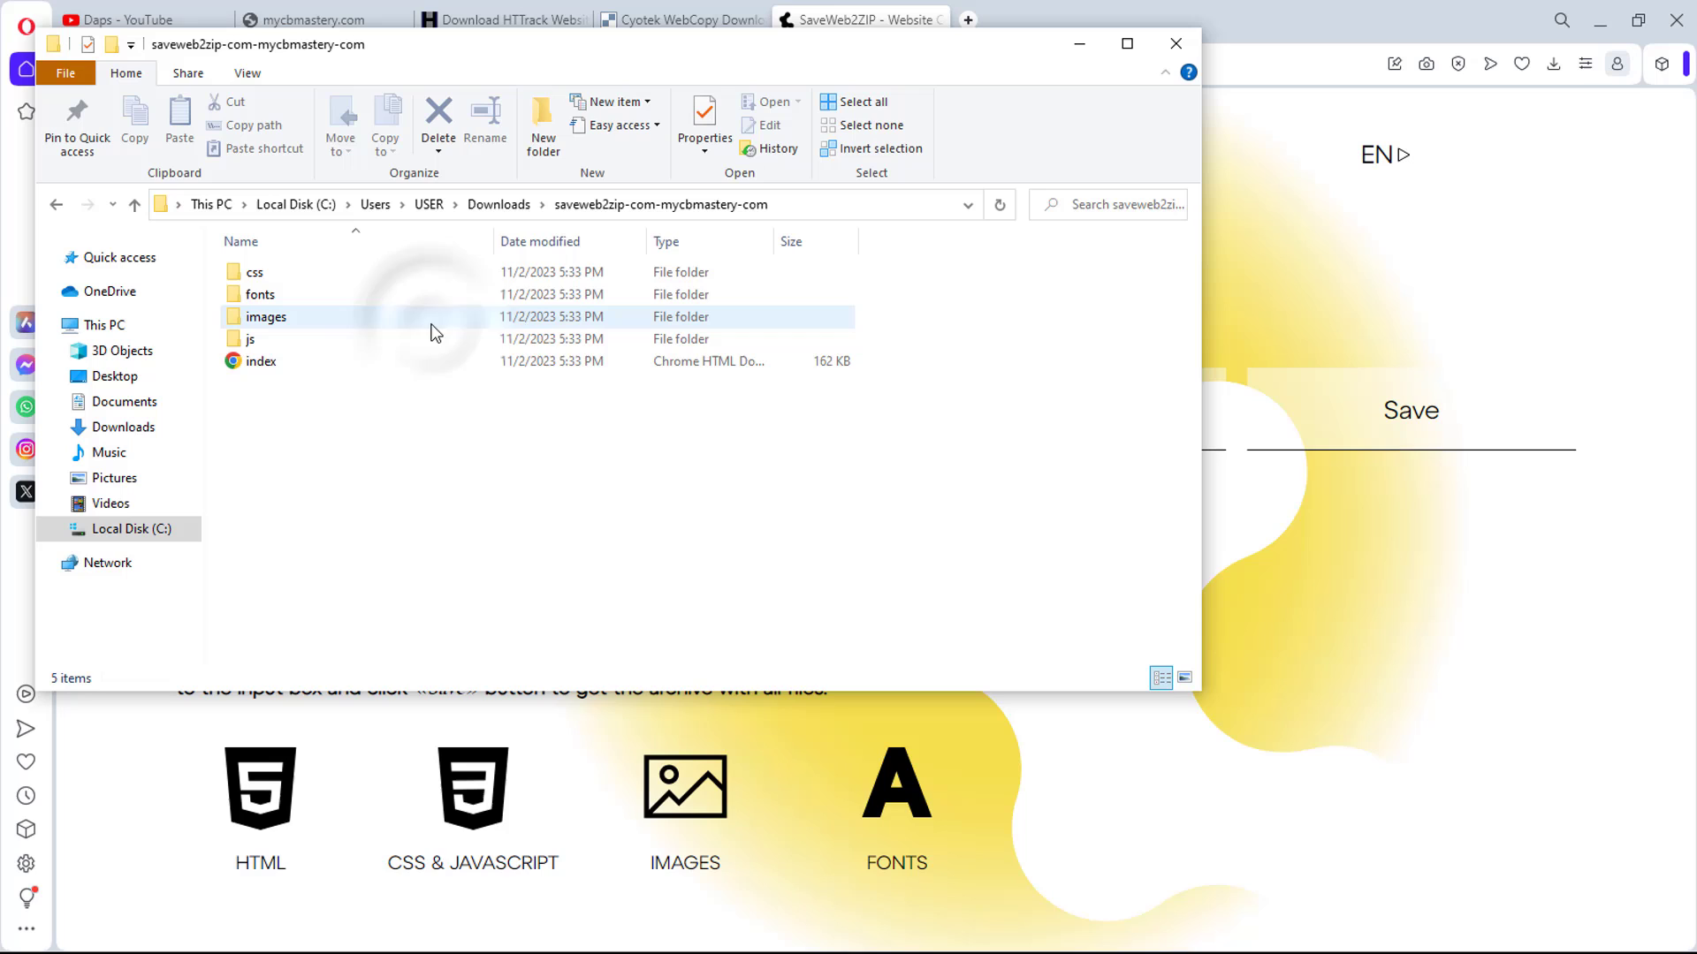
mouse_move(261, 361)
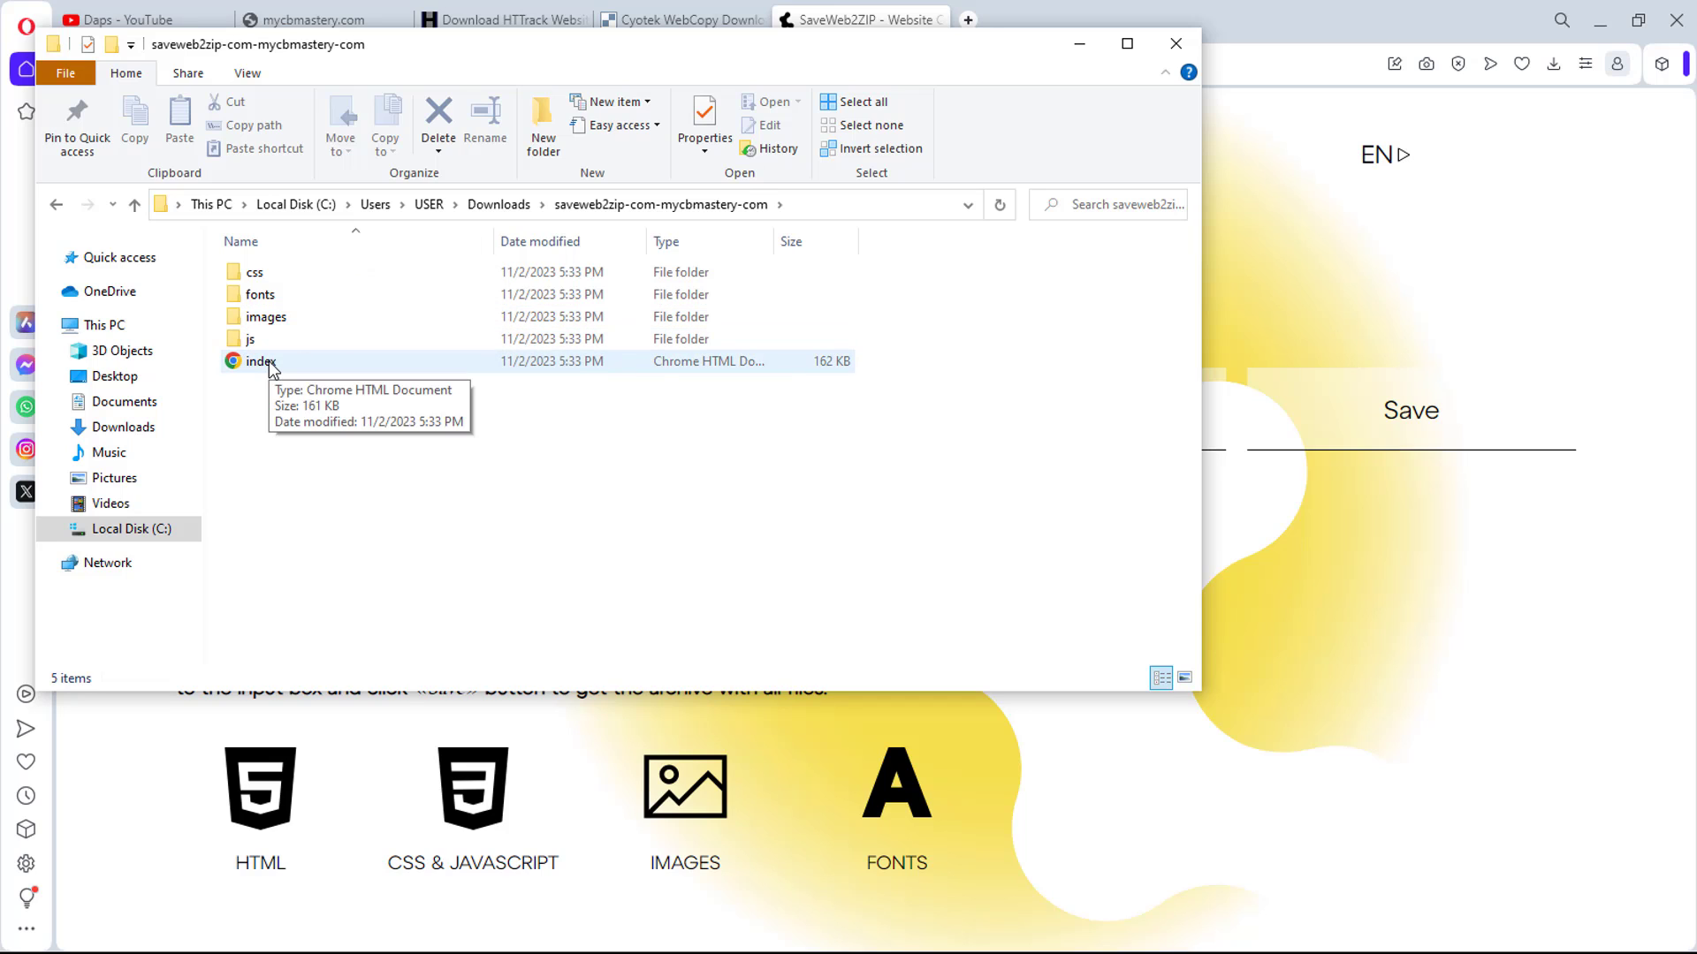
right_click(259, 360)
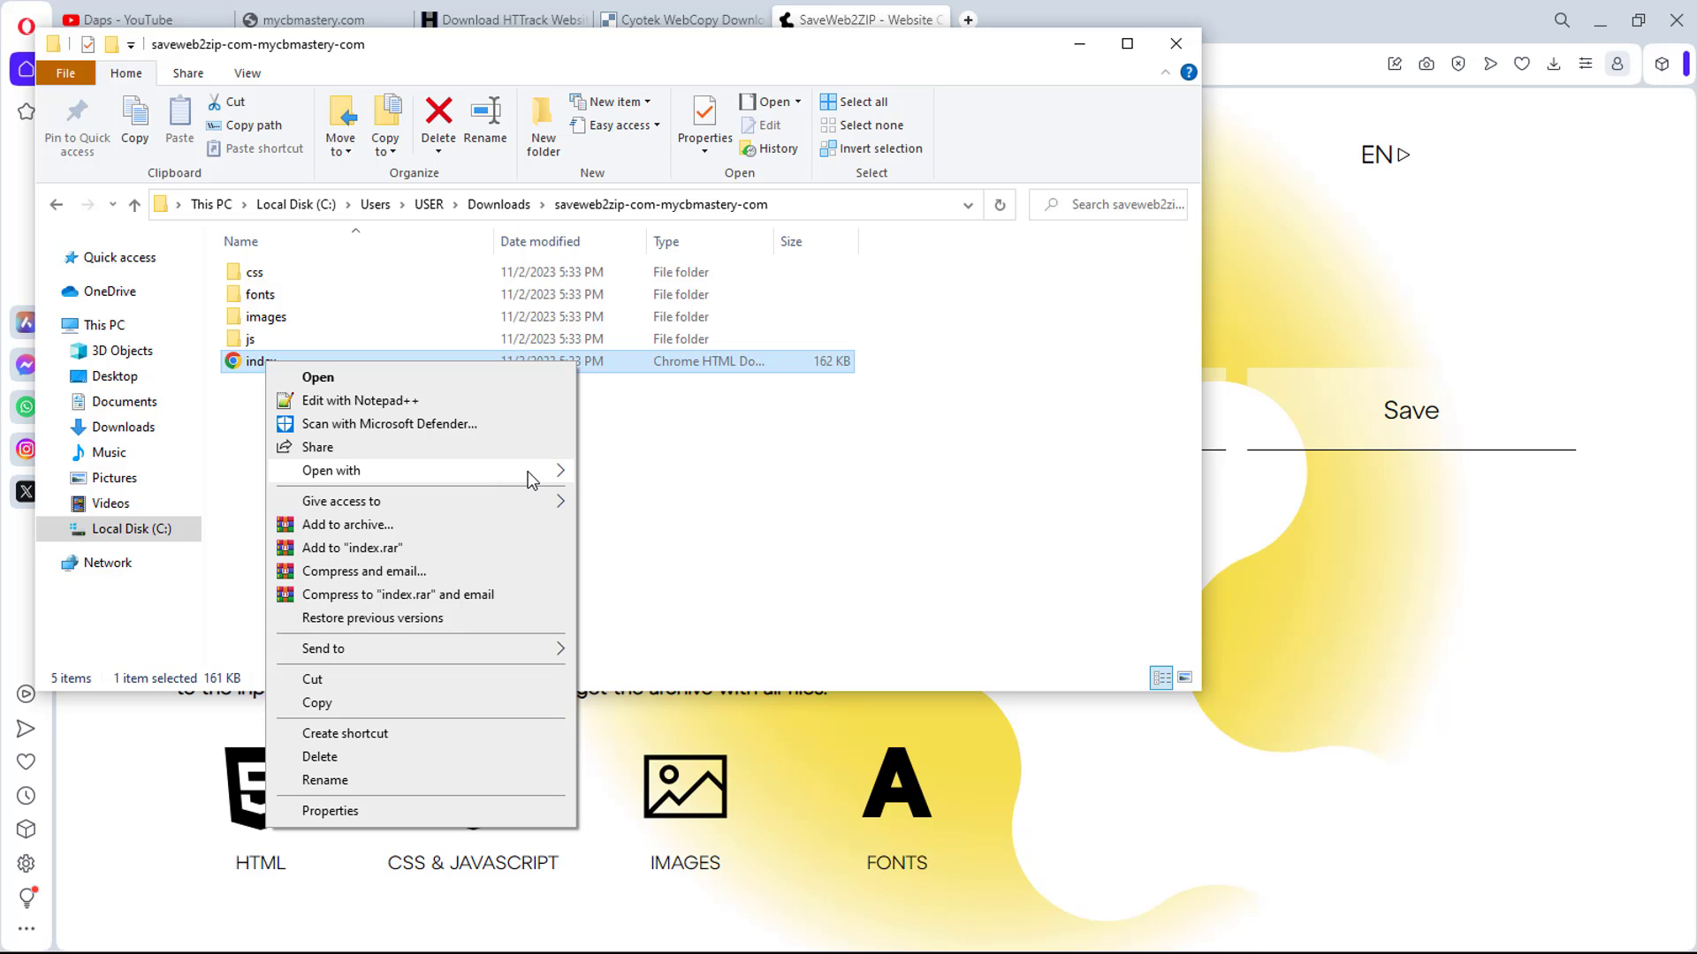
left_click(318, 376)
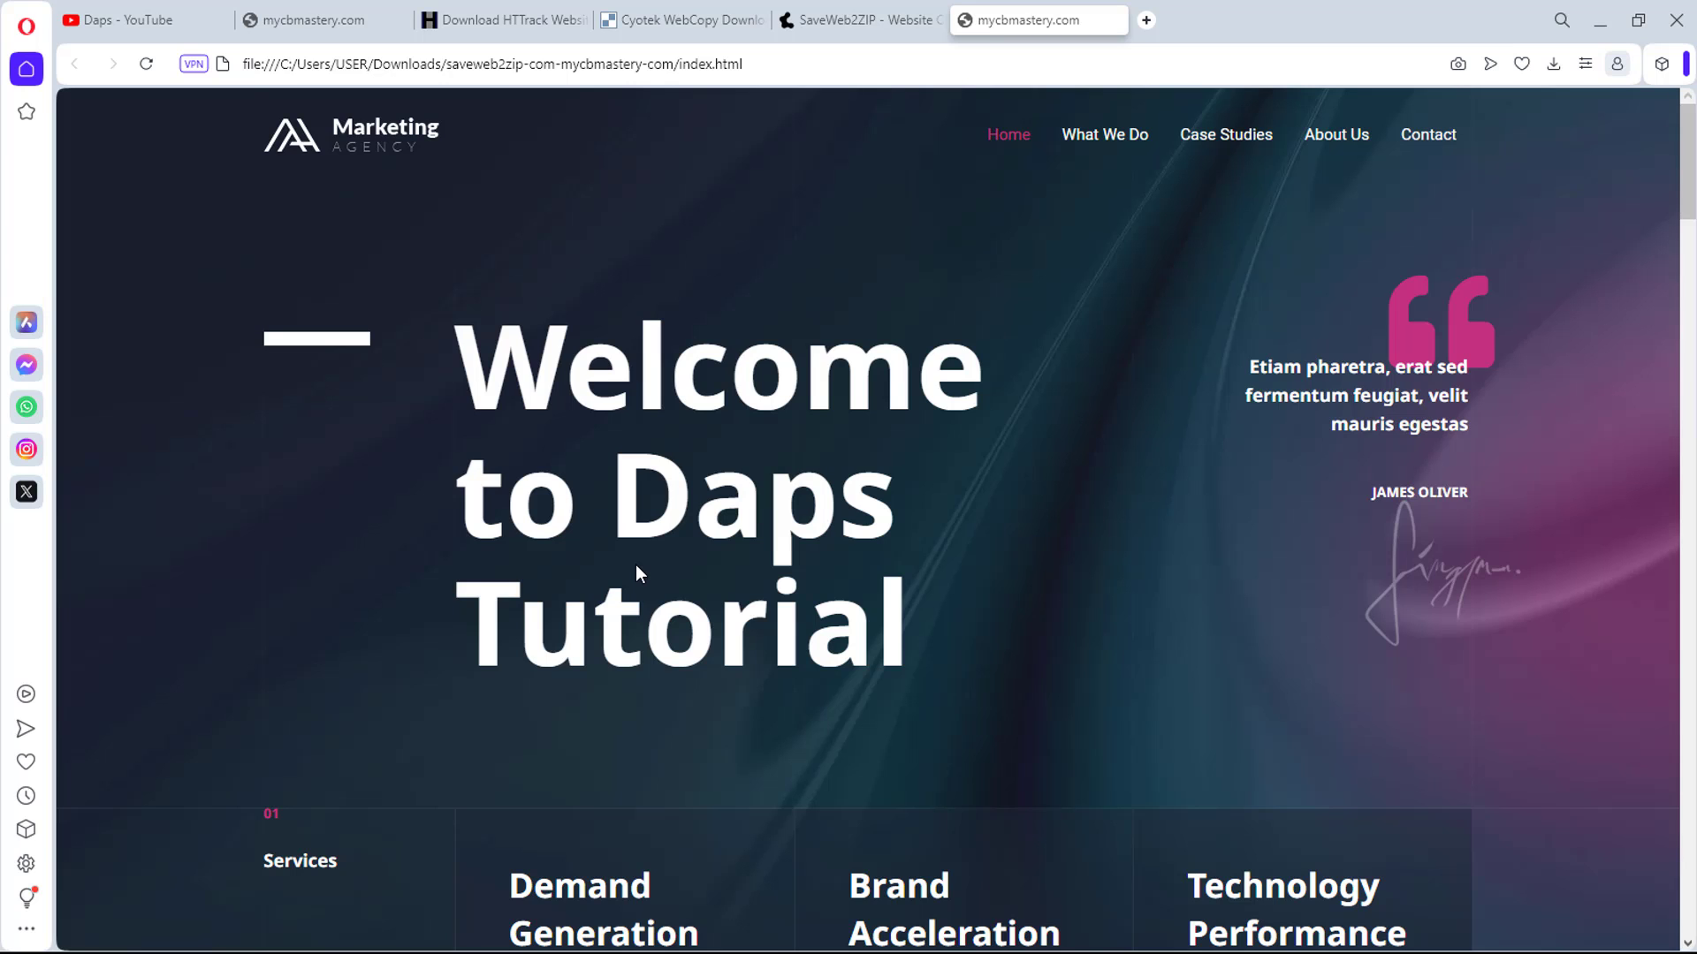
scroll("down", 3)
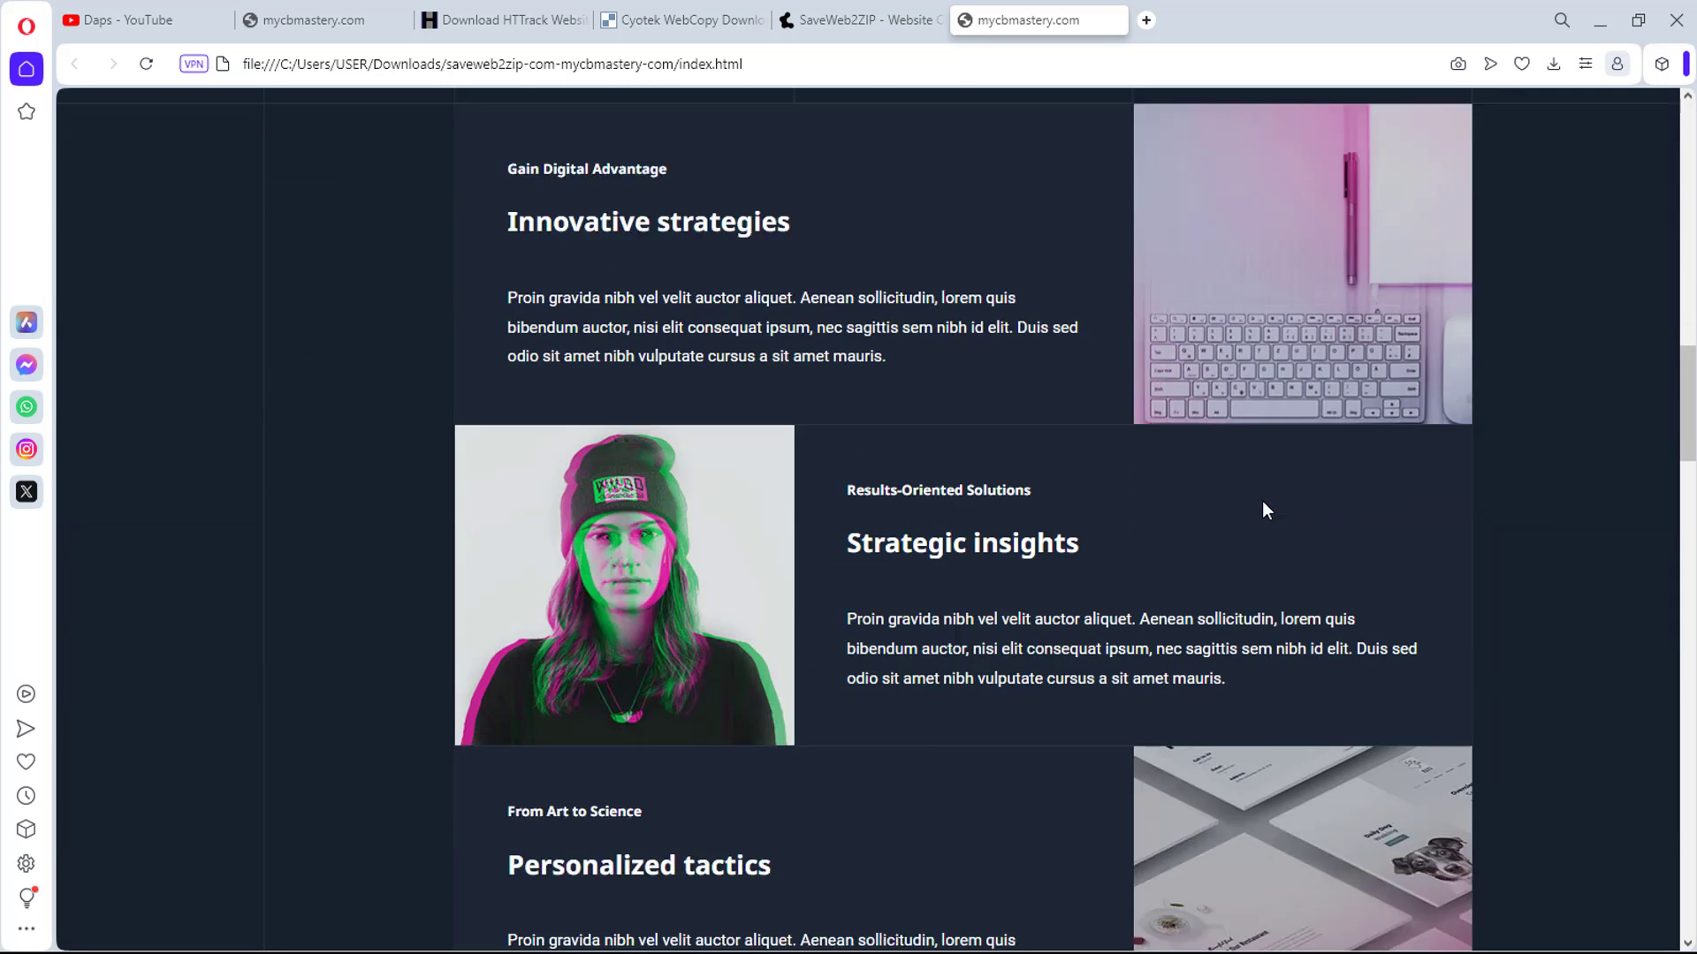
scroll("down", 3)
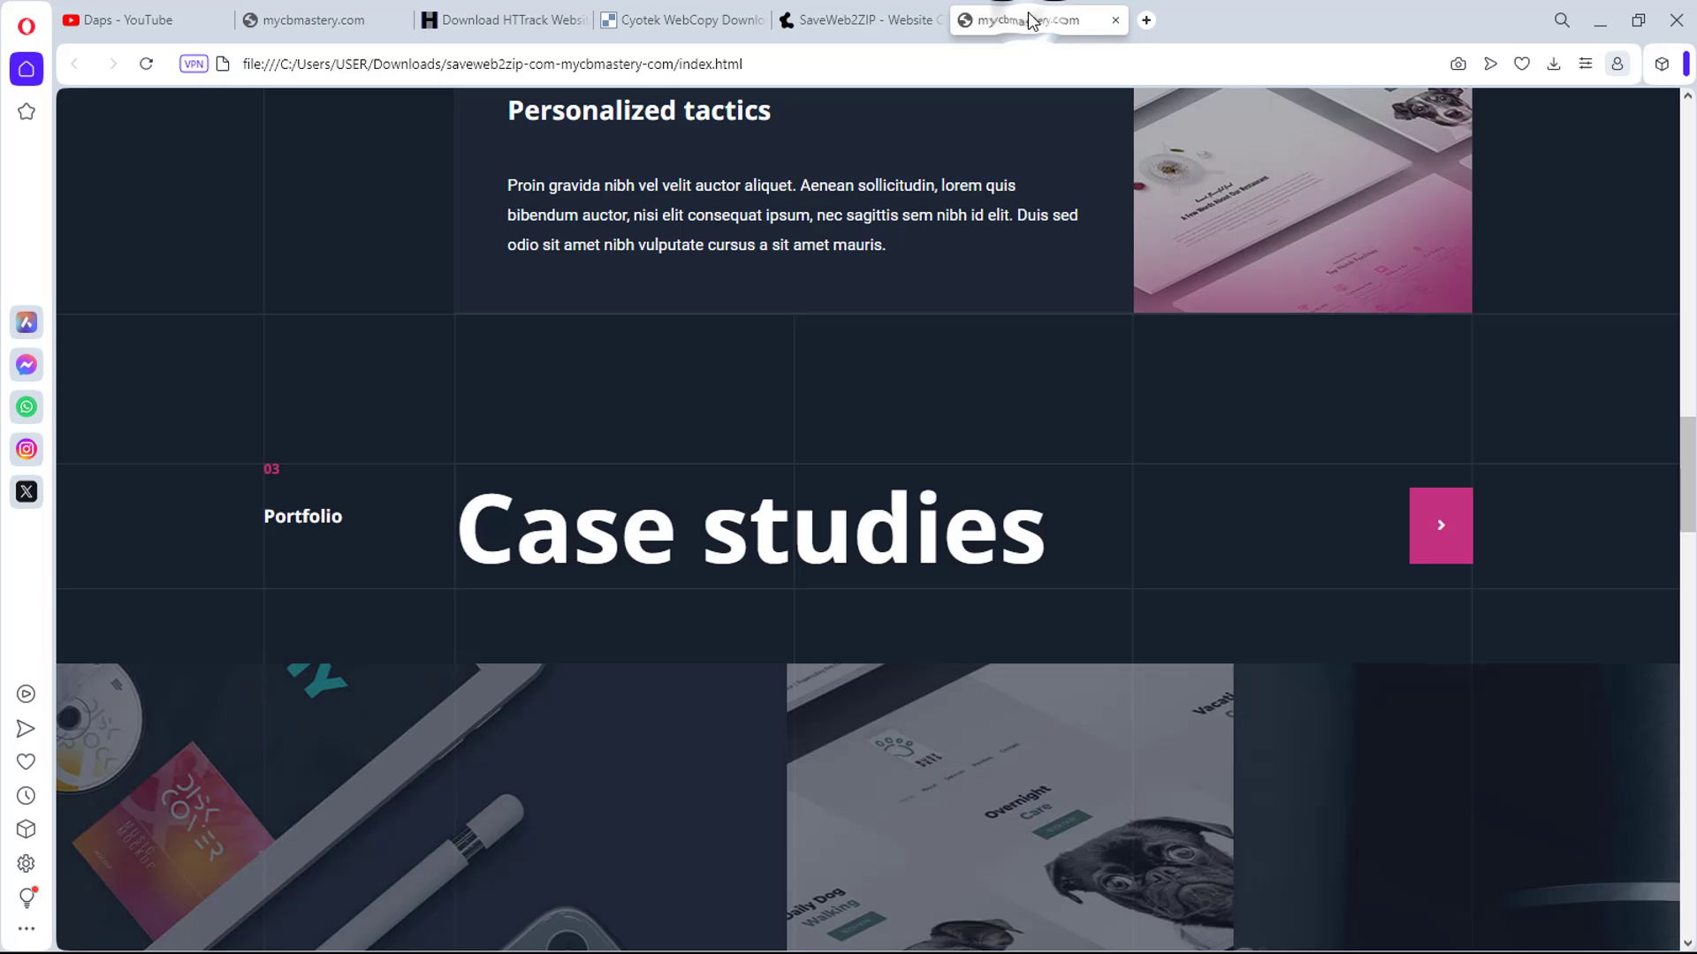
left_click(509, 63)
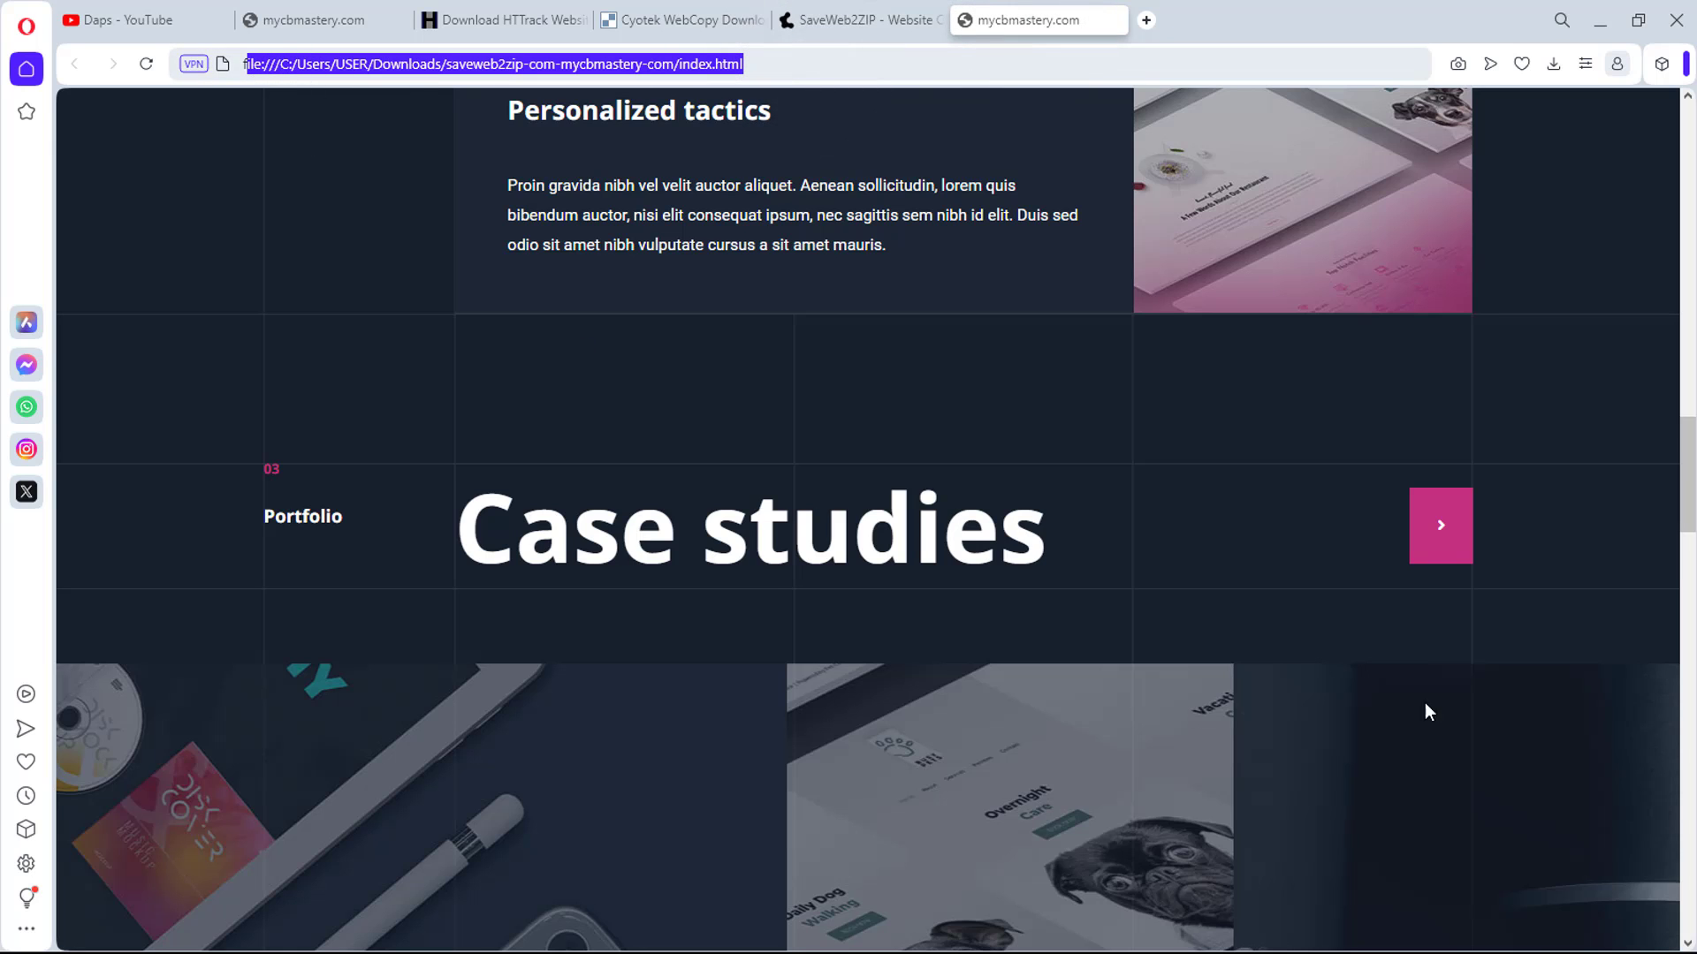
scroll("up", 3)
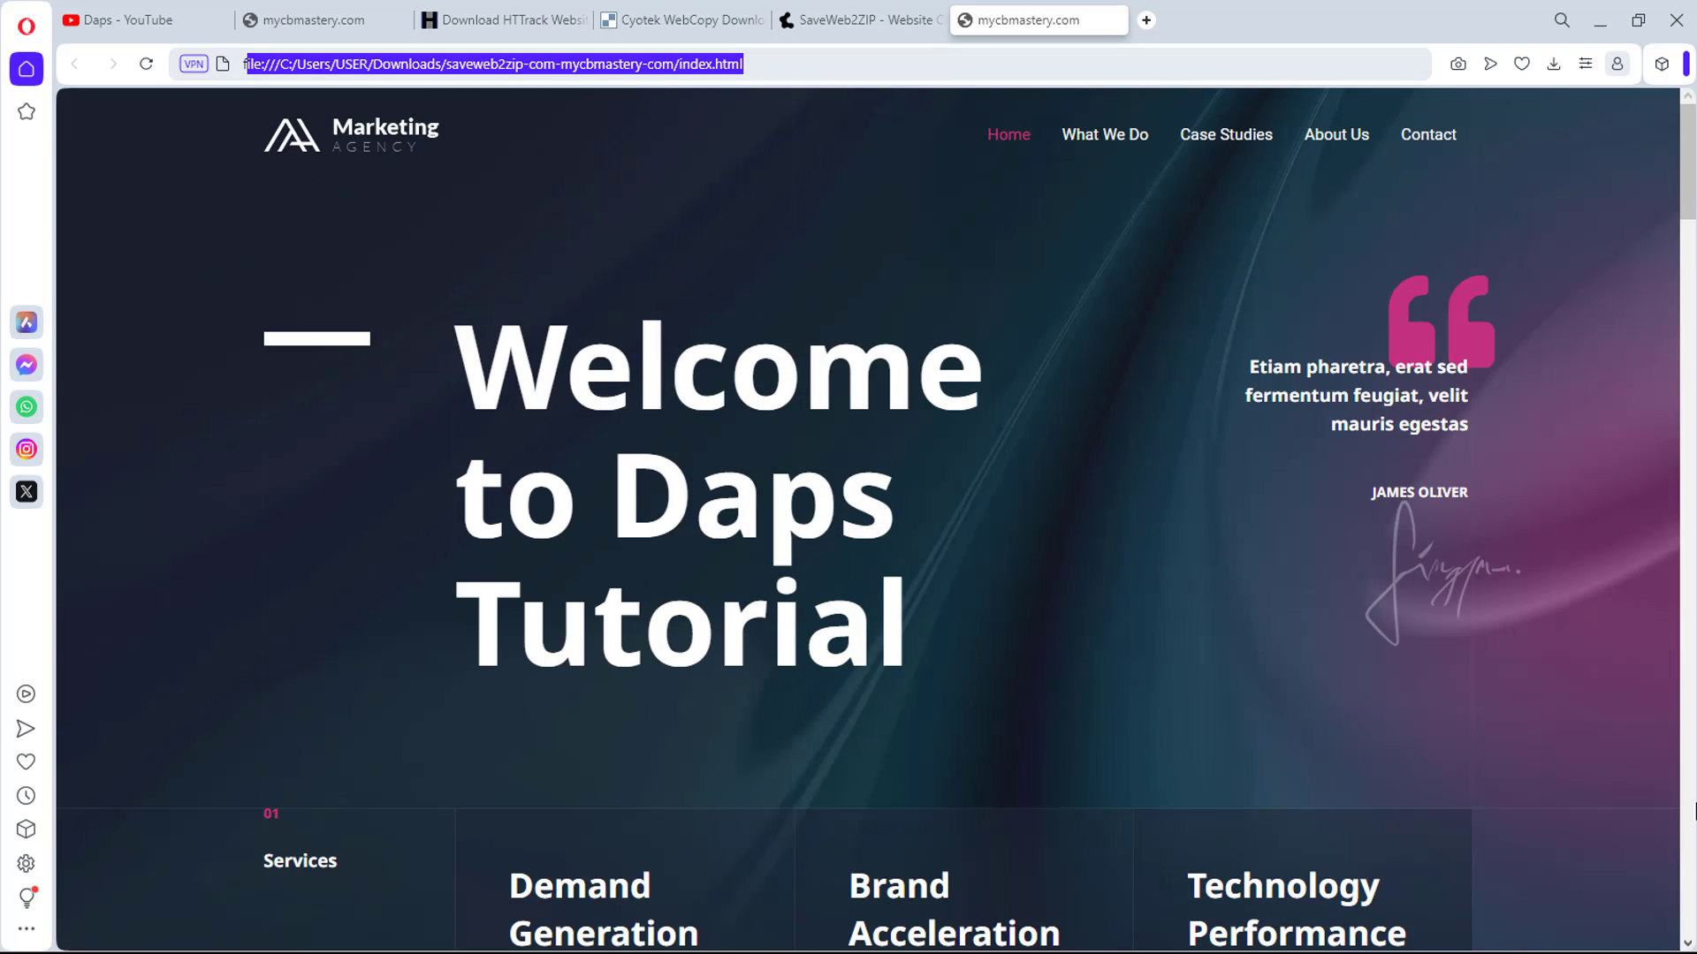